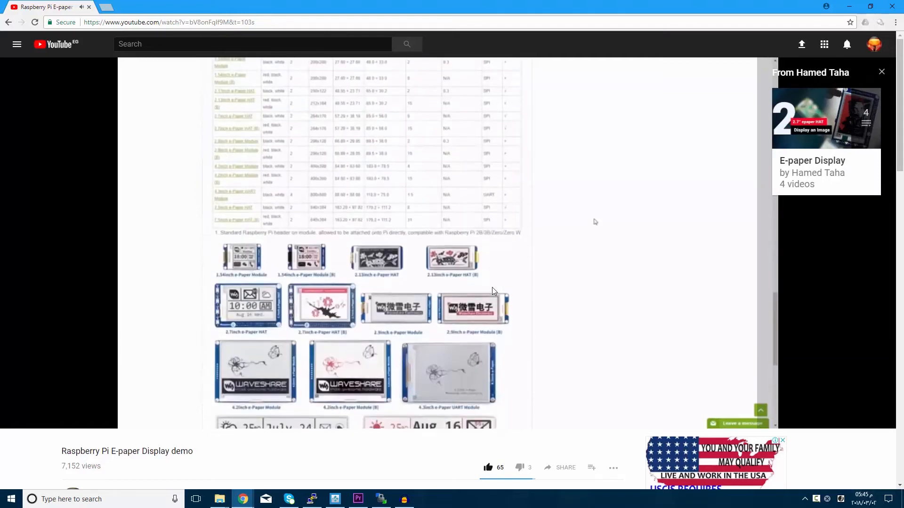
Scroll through the e-paper display module table in the YouTube demo video.
{"action": "scroll", "scroll_direction": "down", "scroll_amount": 3}
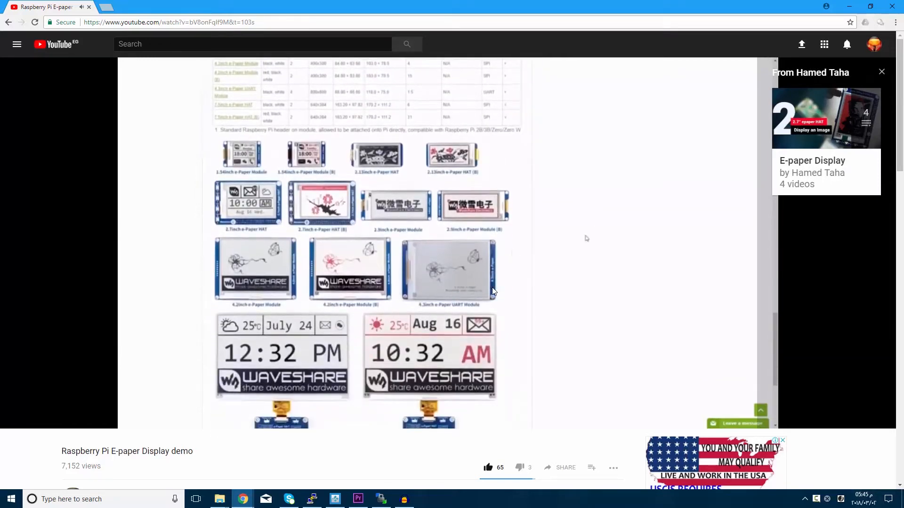
{"action": "scroll", "scroll_direction": "down", "scroll_amount": 3}
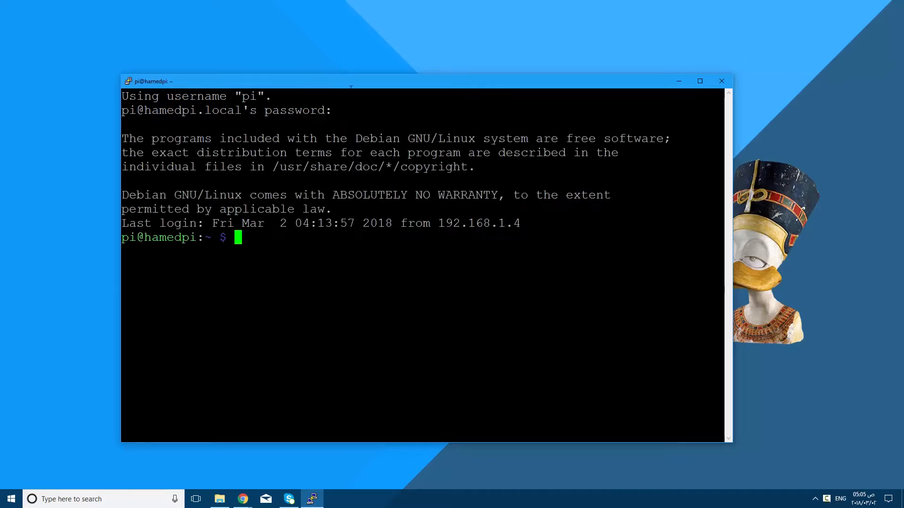
Run sudo apt-get update on the Raspberry Pi to refresh its package lists.
{"action": "left_click_drag", "start_coordinate": [350, 80], "coordinate": [356, 66]}
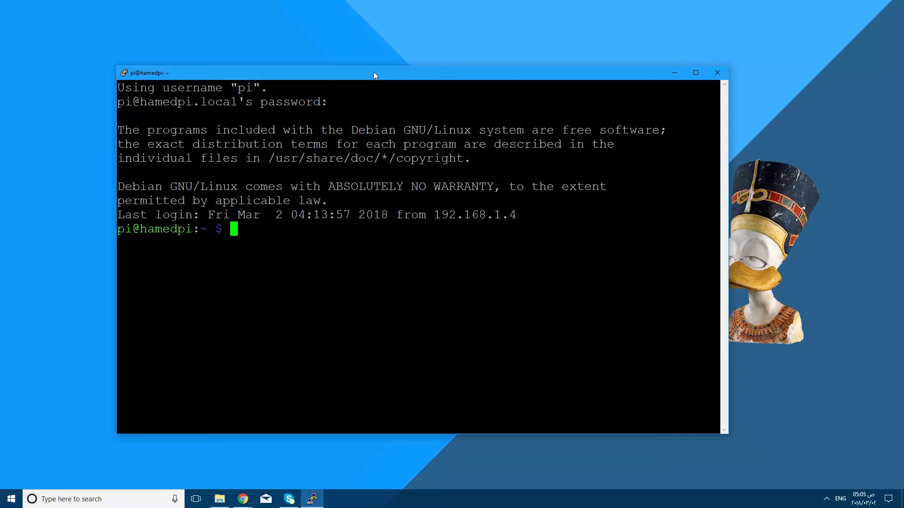
{"action": "type", "text": "sudo"}
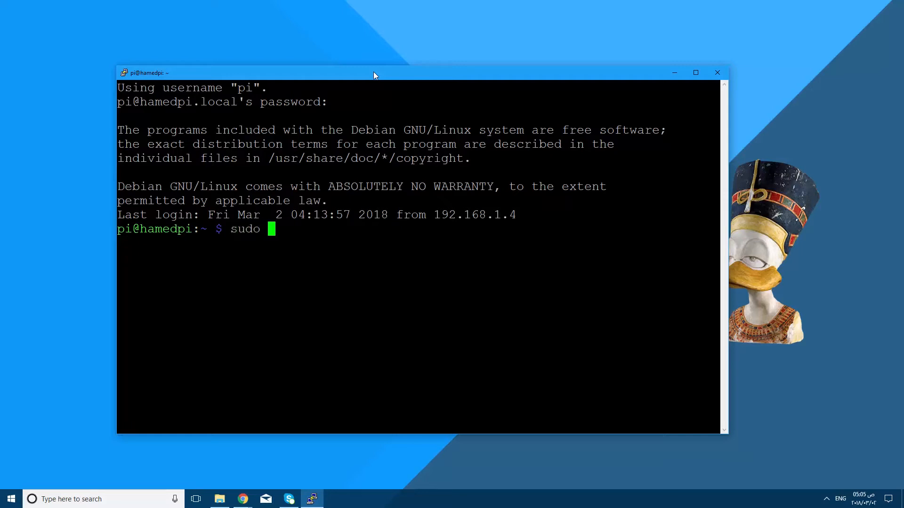
{"action": "type", "text": "apt-"}
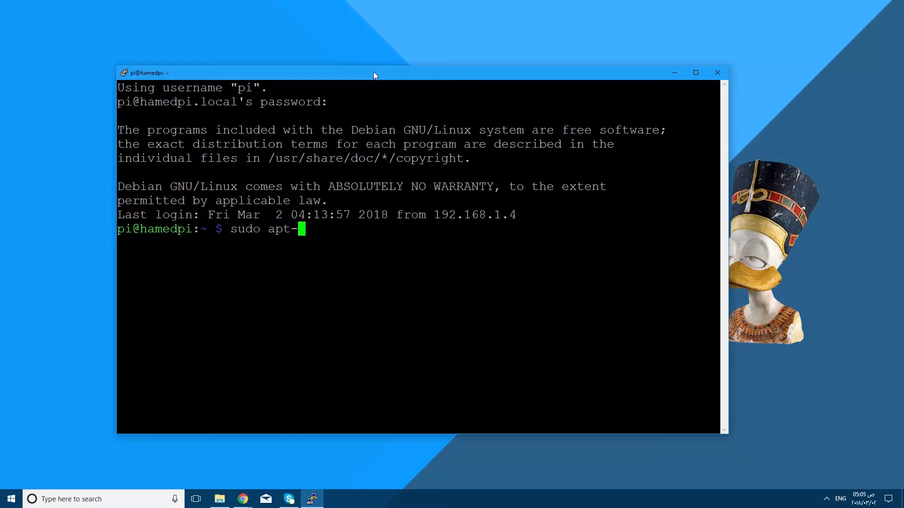
{"action": "type", "text": "get update"}
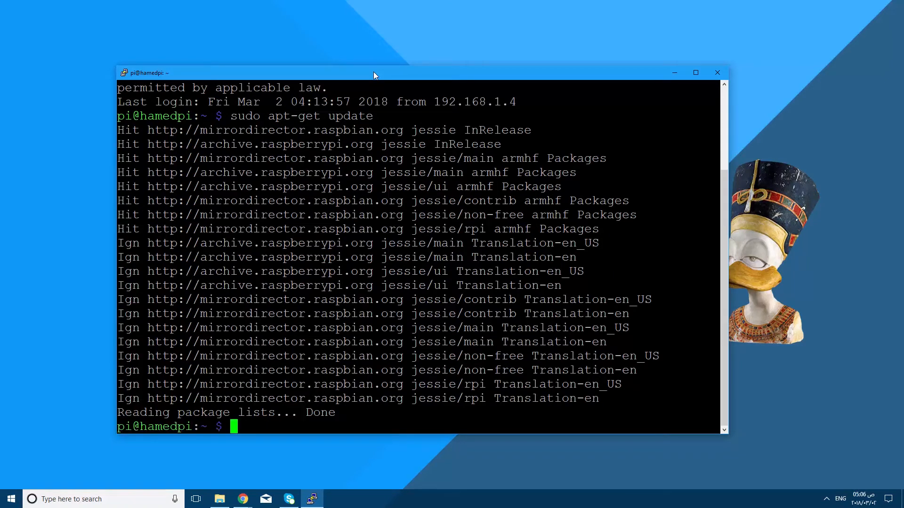
Run sudo apt-get upgrade, which reports 0 upgraded and 0 newly installed.
{"action": "type", "text": "sudo"}
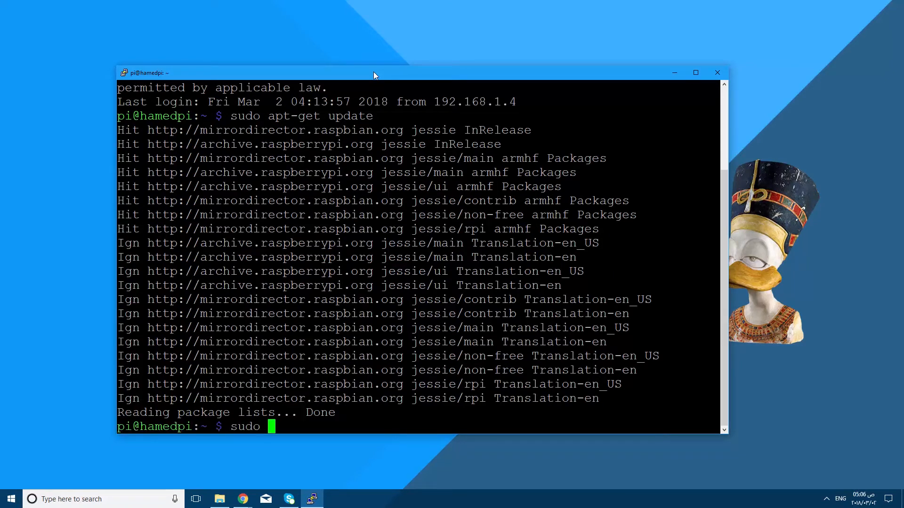
{"action": "type", "text": "apt-get"}
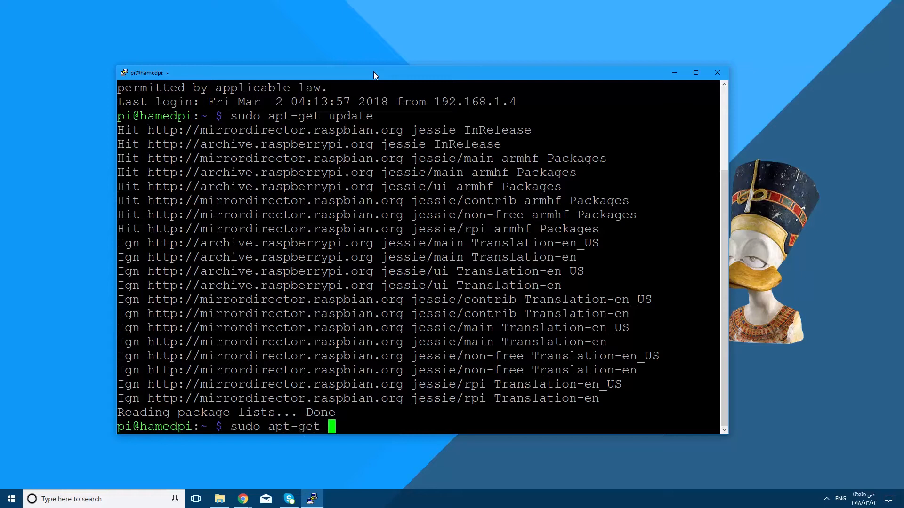
{"action": "type", "text": "upgrade"}
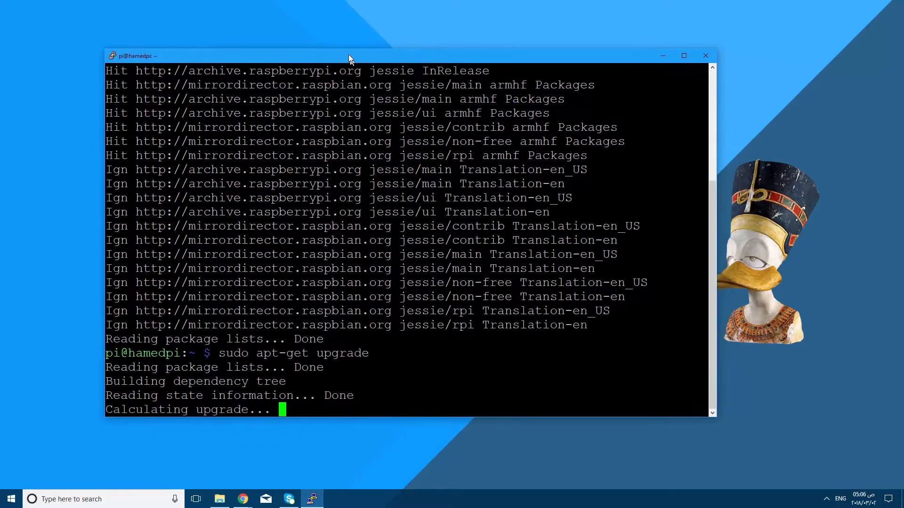
{"action": "left_click_drag", "start_coordinate": [348, 56], "coordinate": [332, 42]}
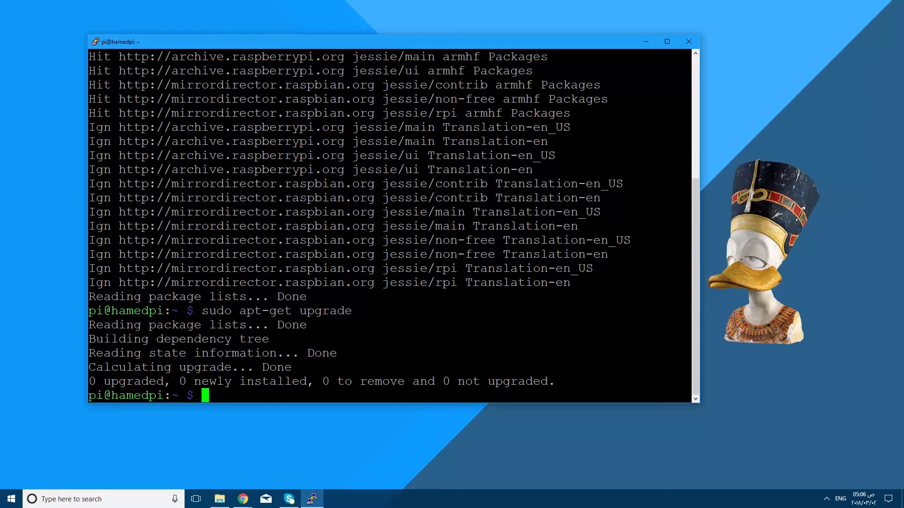
Confirm git 2.1.4 with git --version and install git-all, already newest.
{"action": "type", "text": "git --version"}
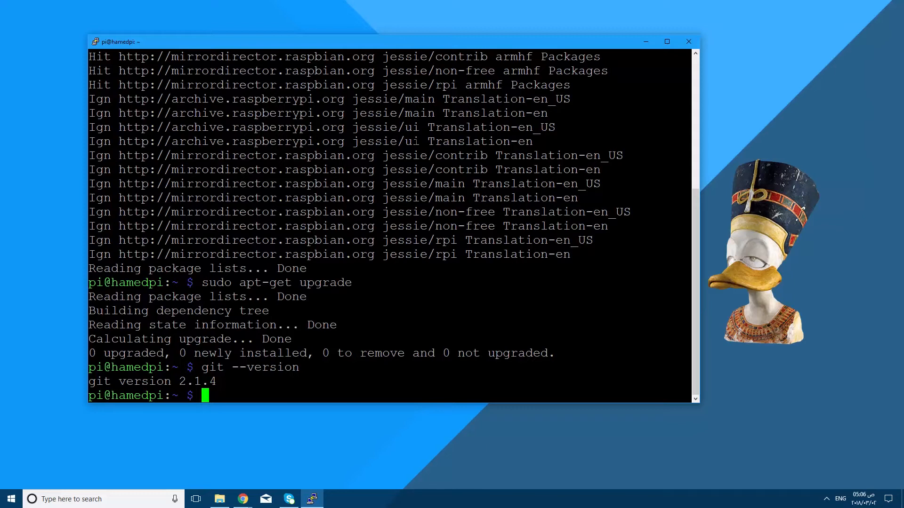
{"action": "type", "text": "sudo"}
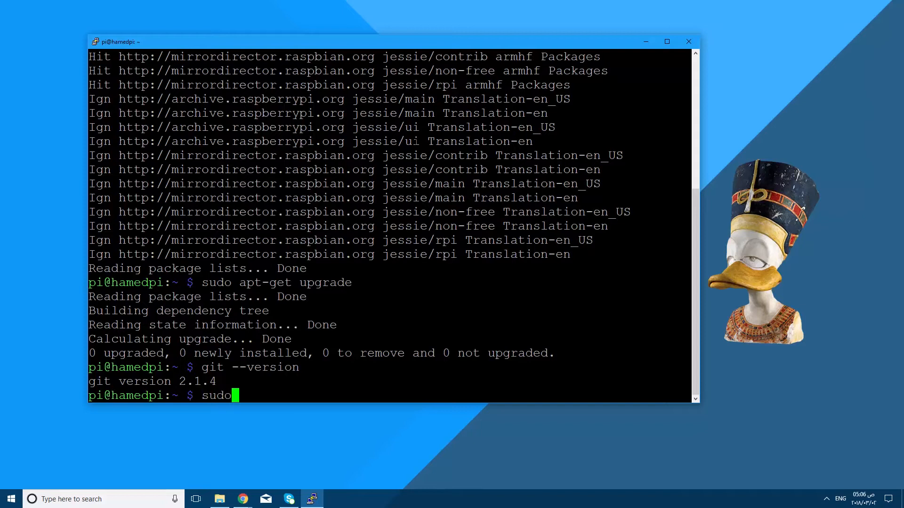
{"action": "type", "text": "apt-get install g"}
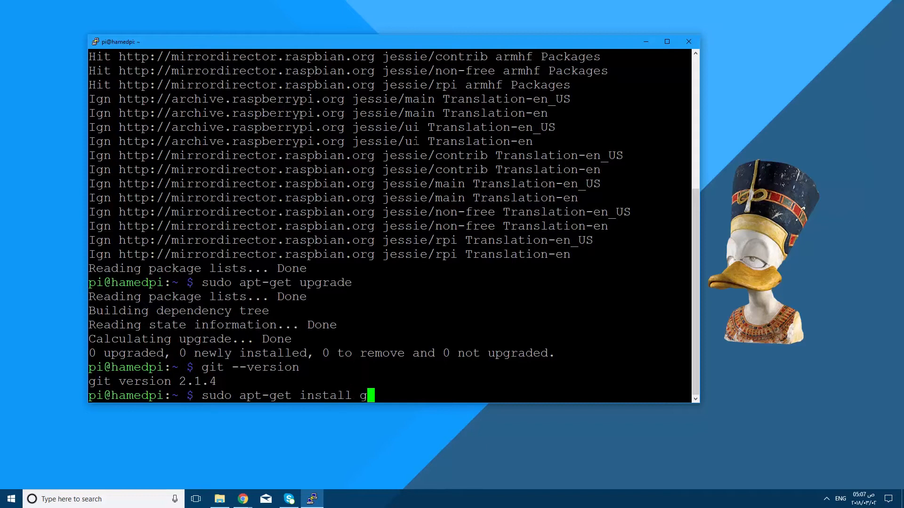
{"action": "type", "text": "it-all"}
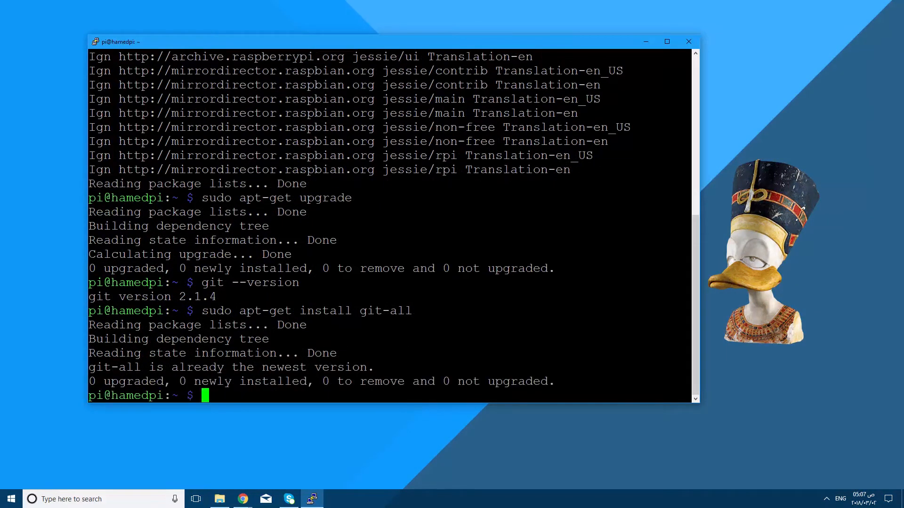
{"action": "type", "text": "c"}
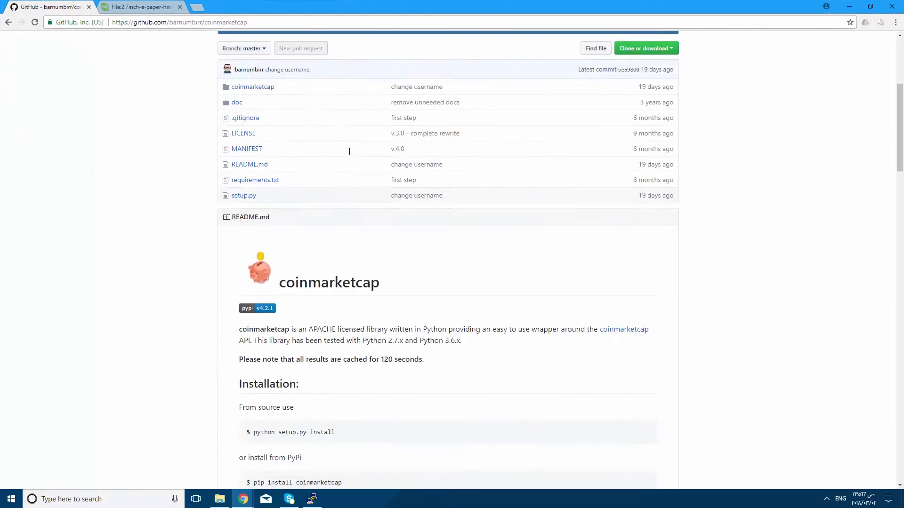
Browse the coinmarketcap README and coinmarketcap.com, then copy the repo's HTTPS clone URL.
{"action": "scroll", "scroll_direction": "up", "scroll_amount": 3}
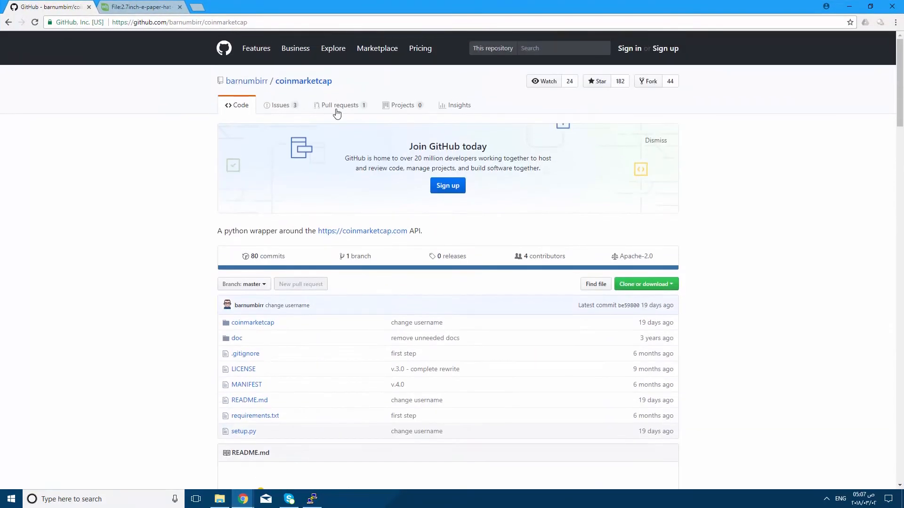
{"action": "scroll", "scroll_direction": "down", "scroll_amount": 3}
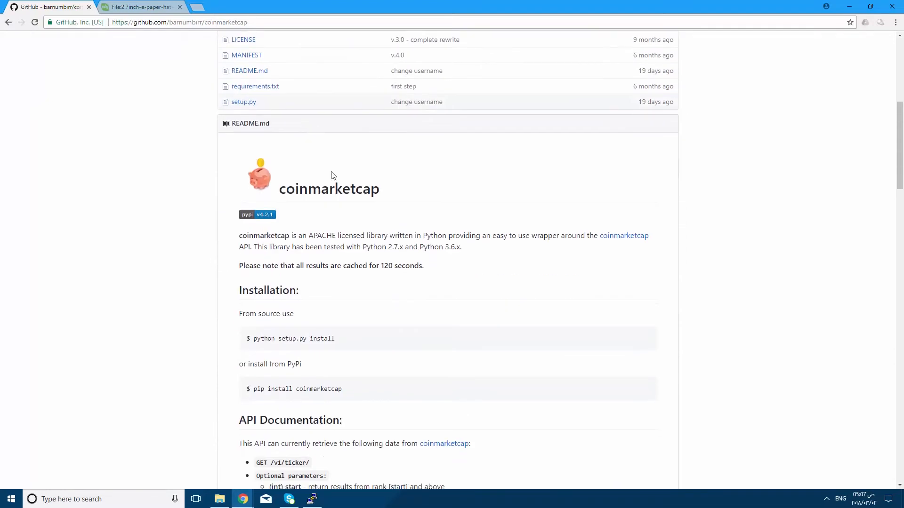
{"action": "mouse_move", "coordinate": [438, 249]}
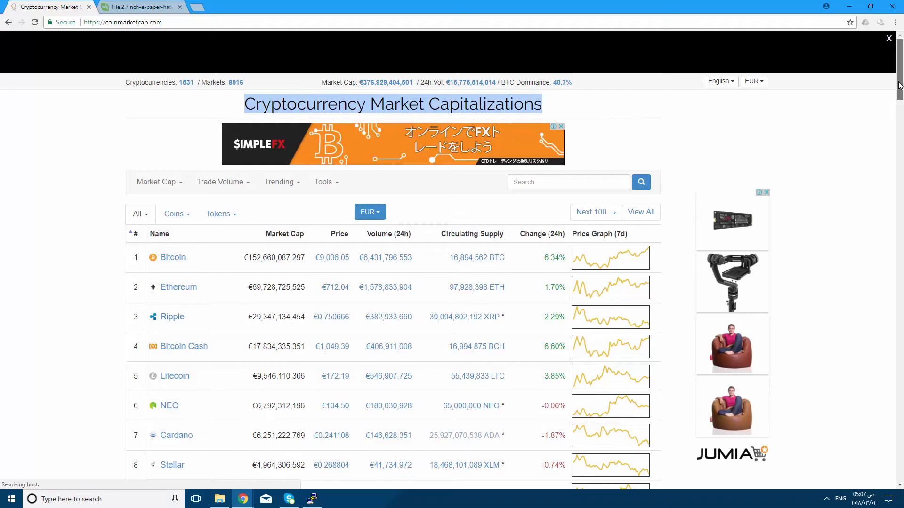
{"action": "scroll", "scroll_direction": "down", "scroll_amount": 3}
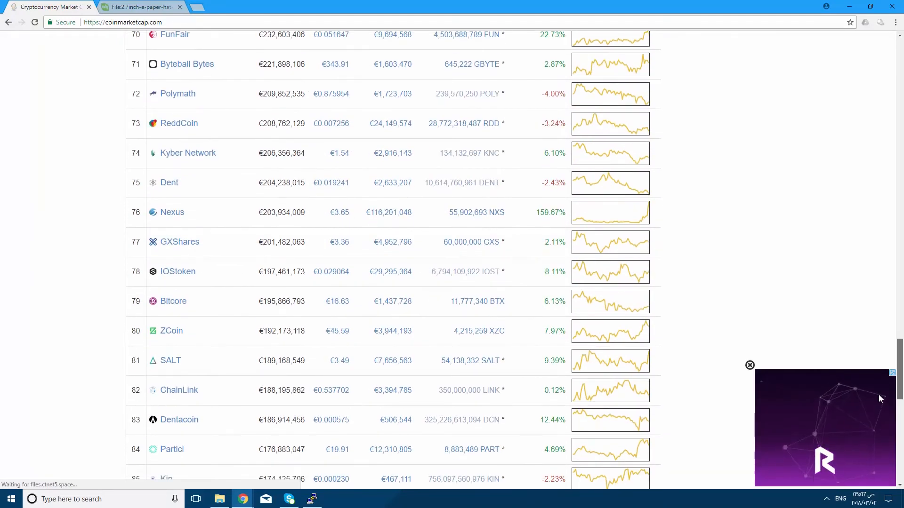
{"action": "scroll", "scroll_direction": "down", "scroll_amount": 3}
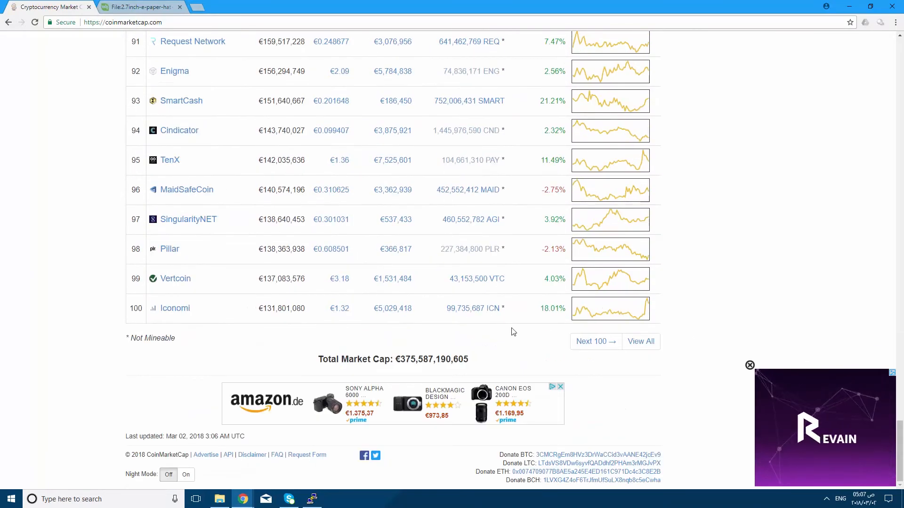
{"action": "scroll", "scroll_direction": "up", "scroll_amount": 3}
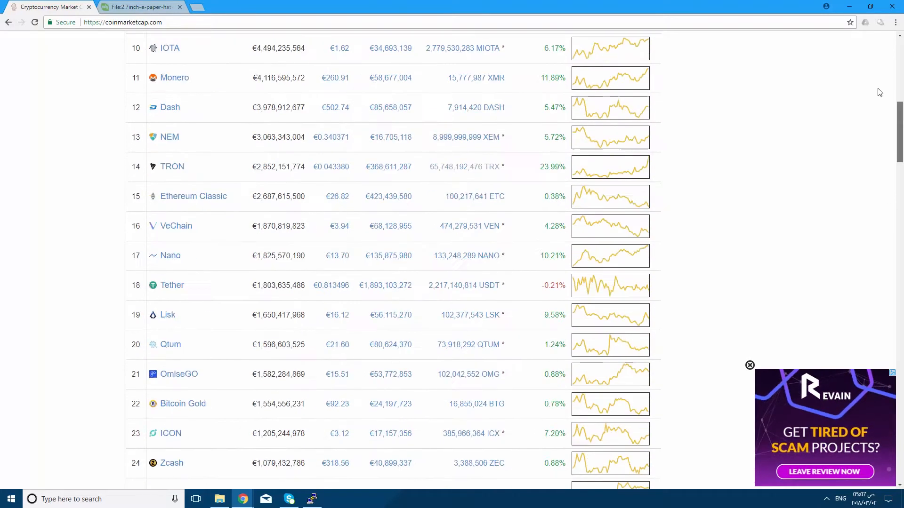
{"action": "left_click", "coordinate": [10, 22]}
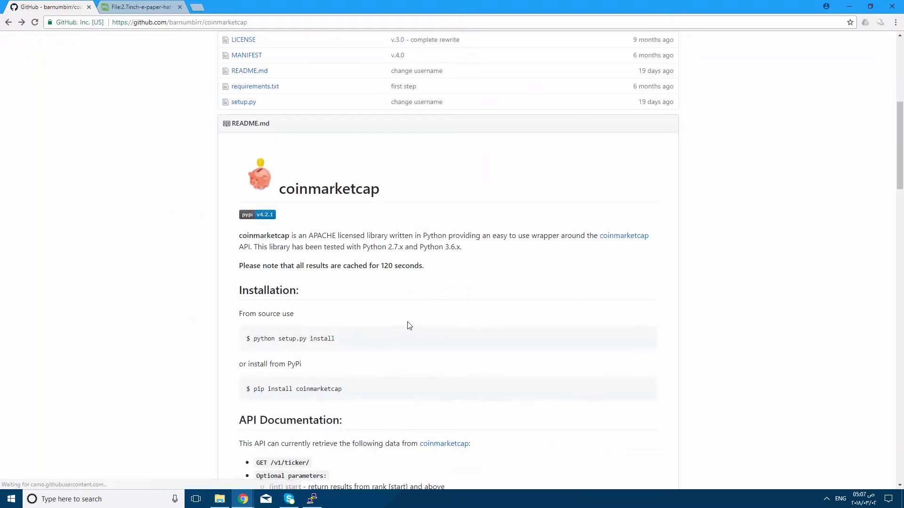
{"action": "left_click", "coordinate": [643, 237]}
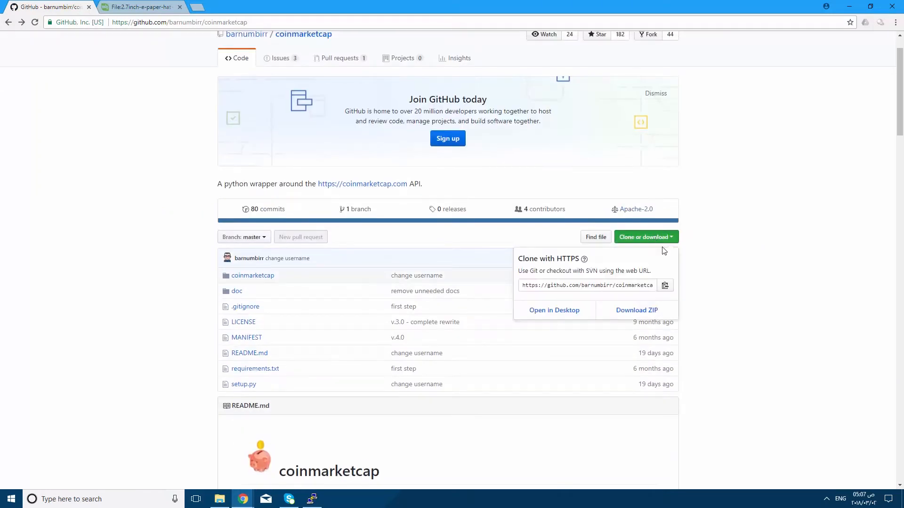
{"action": "right_click", "coordinate": [576, 285]}
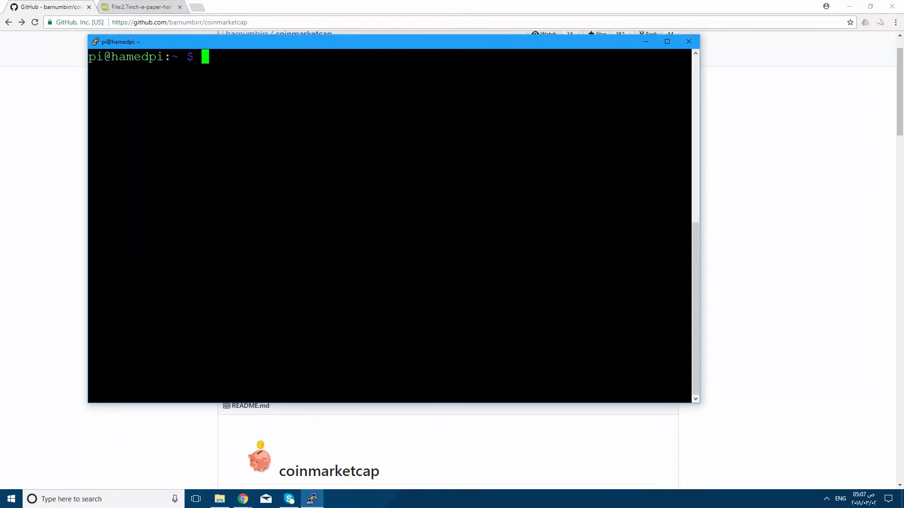
Move into Cryptocurrency and find existing coinmarketcap and requests-cache folders.
{"action": "type", "text": "cd"}
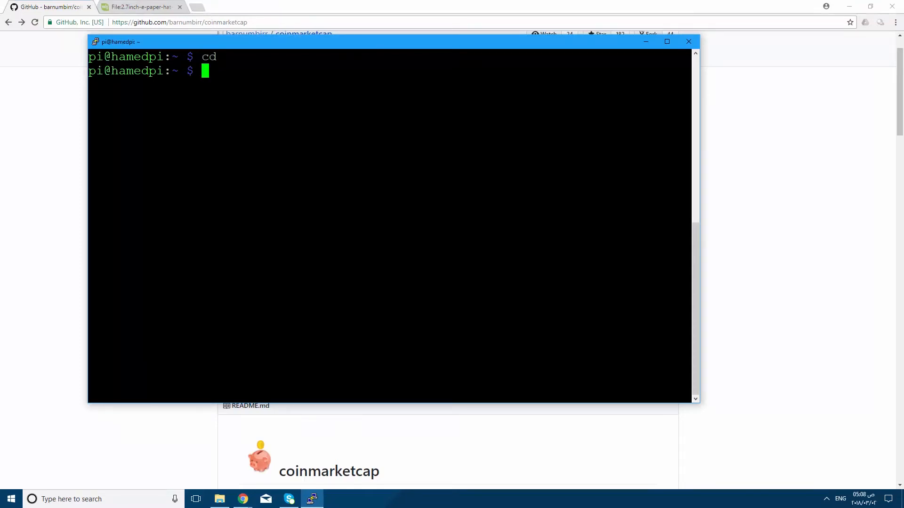
{"action": "type", "text": "ls"}
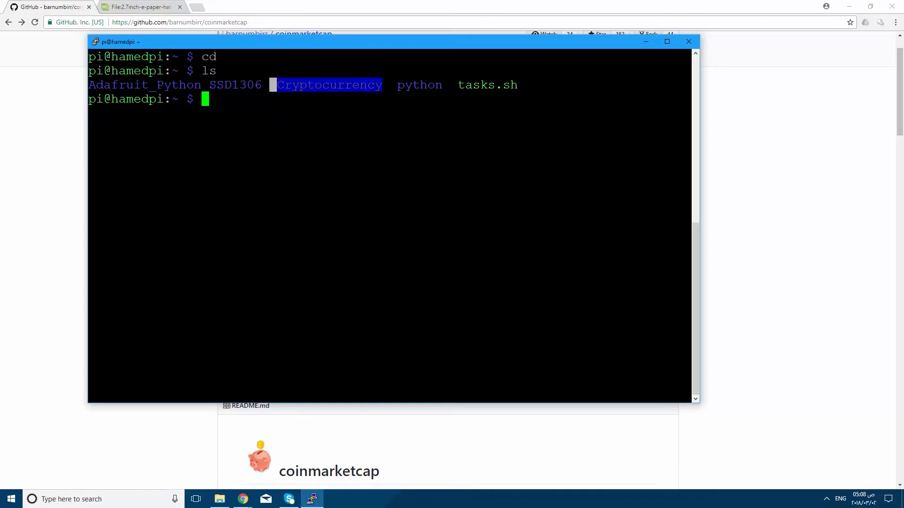
{"action": "type", "text": "cd"}
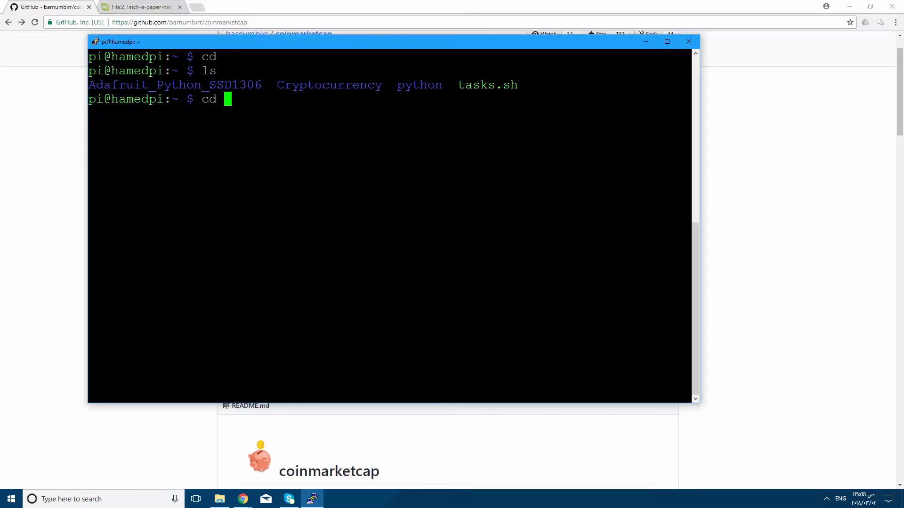
{"action": "type", "text": "Cy"}
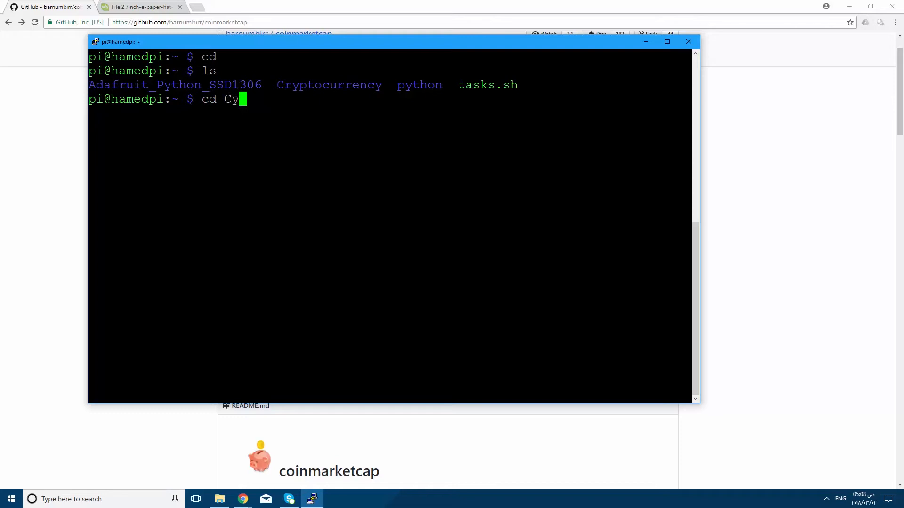
{"action": "key", "text": "Tab"}
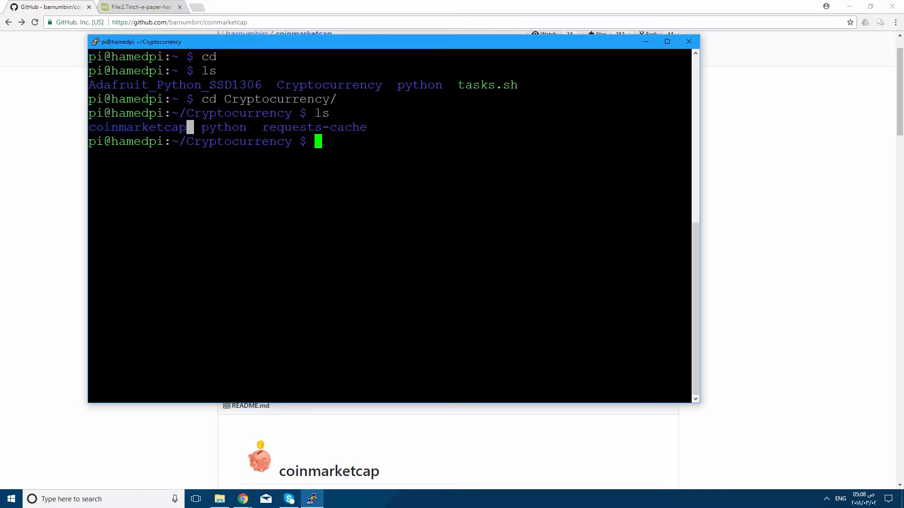
{"action": "type", "text": "cd coinmarketcap/"}
{"action": "type", "text": "cd .."}
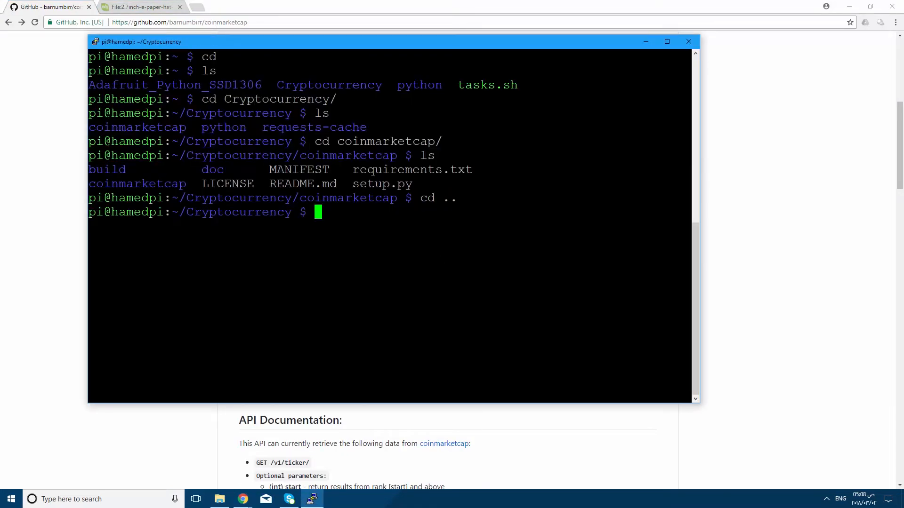
{"action": "type", "text": "git"}
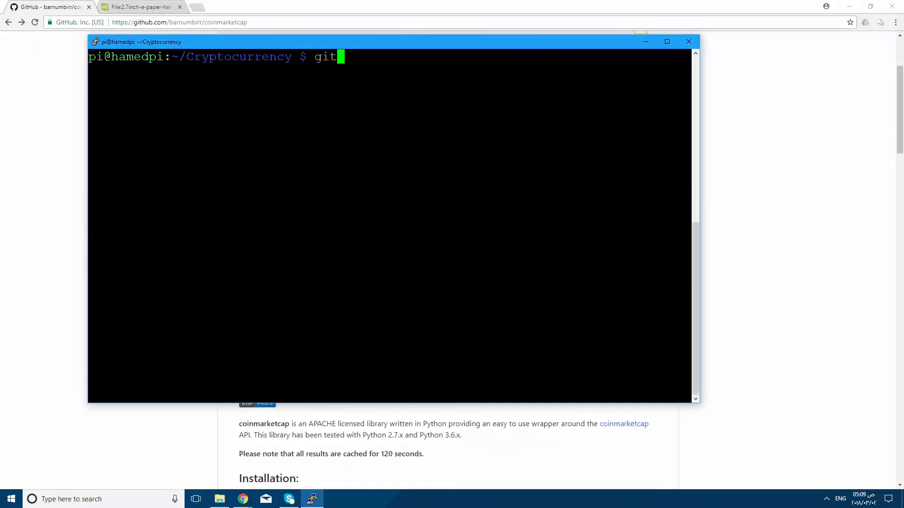
{"action": "type", "text": "clone"}
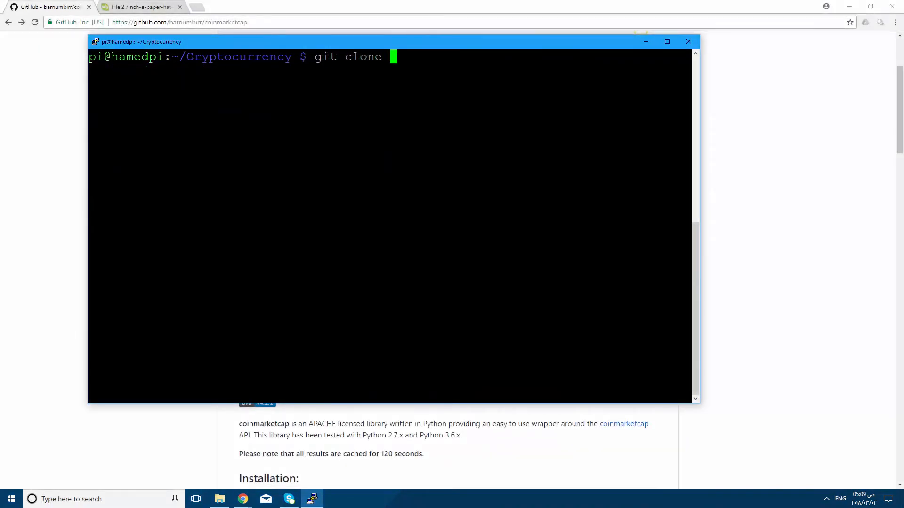
{"action": "type", "text": "https://github.com/barnumbirr/coinmarketcap.git"}
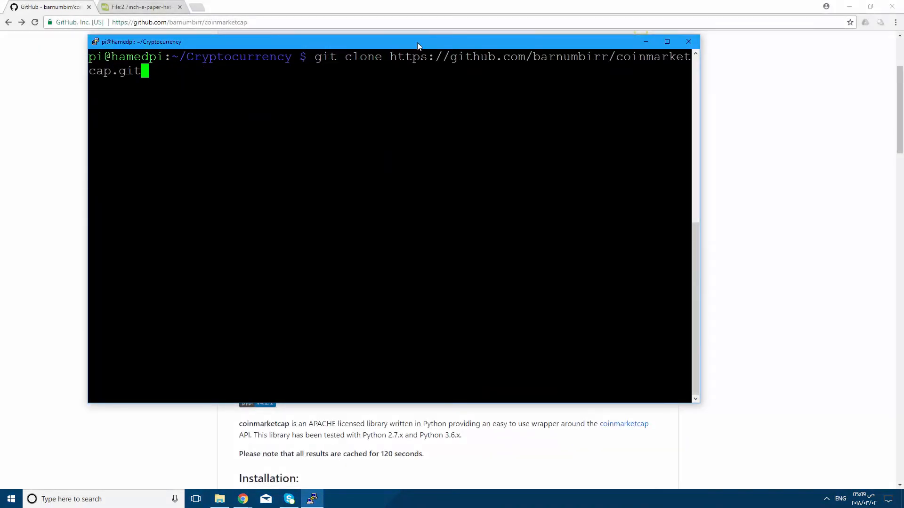
{"action": "left_click_drag", "start_coordinate": [418, 41], "coordinate": [399, 161]}
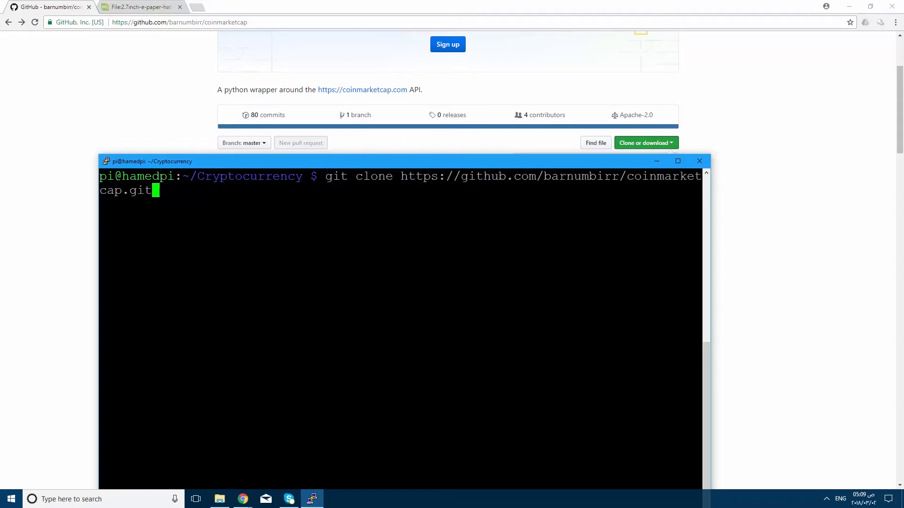
{"action": "key", "text": "Backspace"}
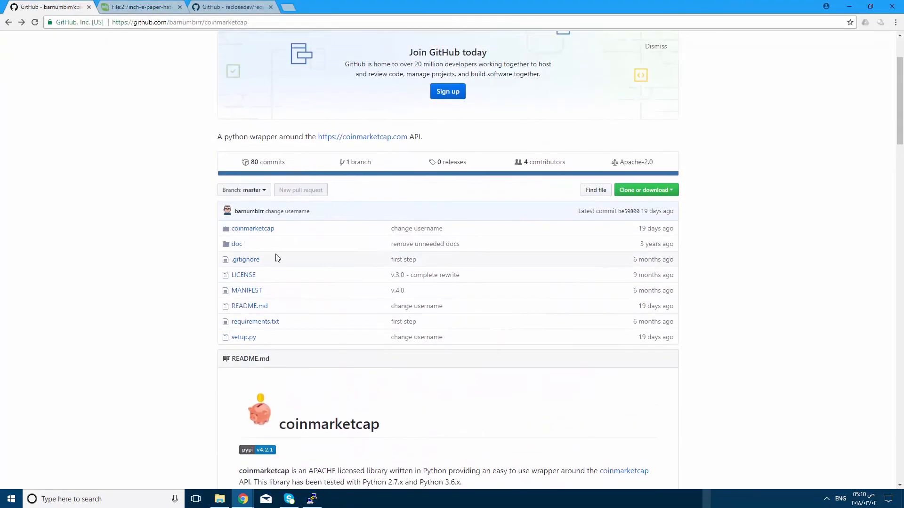
{"action": "mouse_move", "coordinate": [254, 322]}
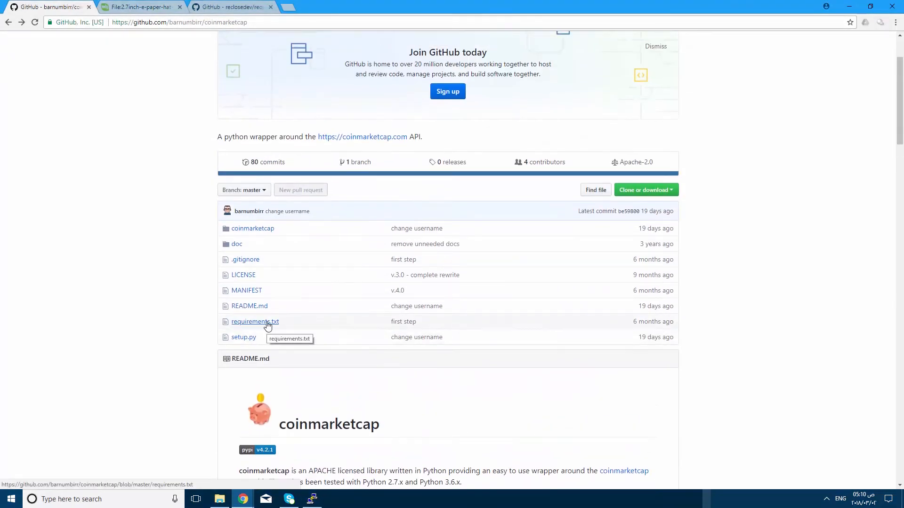
Check coinmarketcap's requirements.txt, then copy the requests-cache repo's HTTPS clone URL.
{"action": "left_click", "coordinate": [254, 322]}
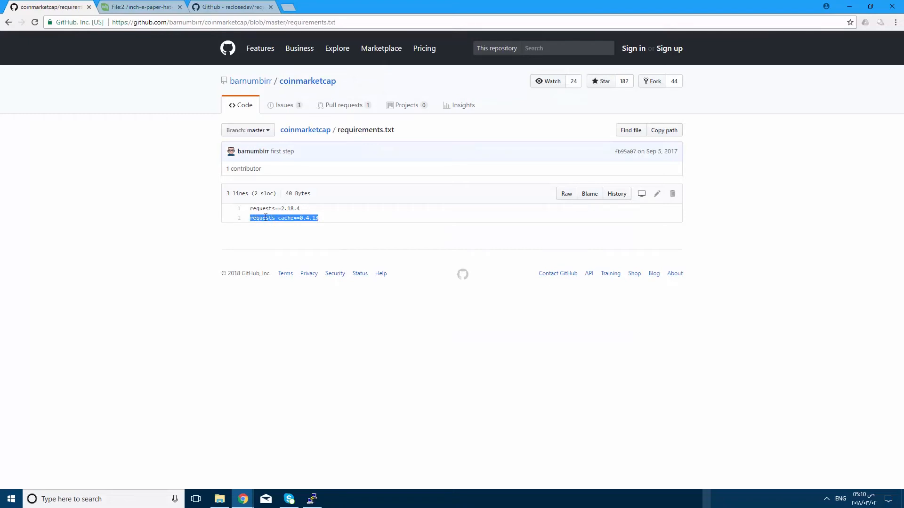
{"action": "mouse_move", "coordinate": [300, 208]}
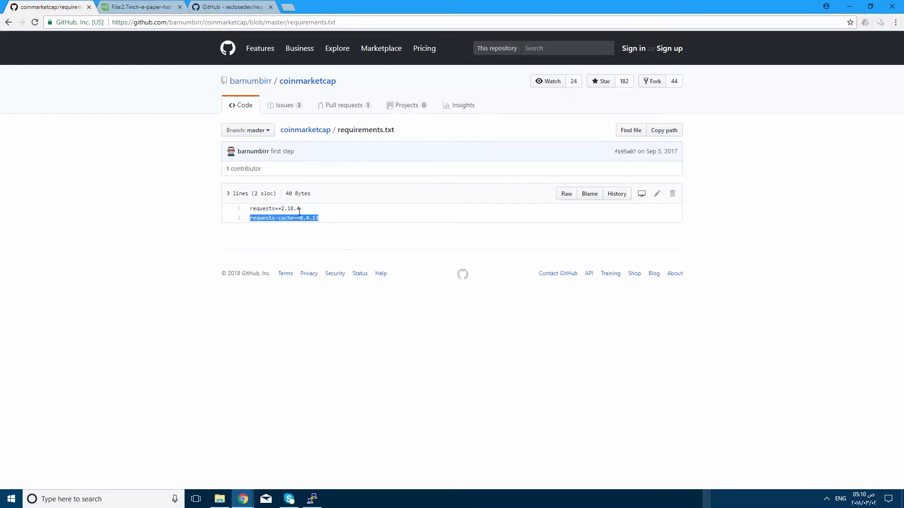
{"action": "left_click", "coordinate": [308, 218]}
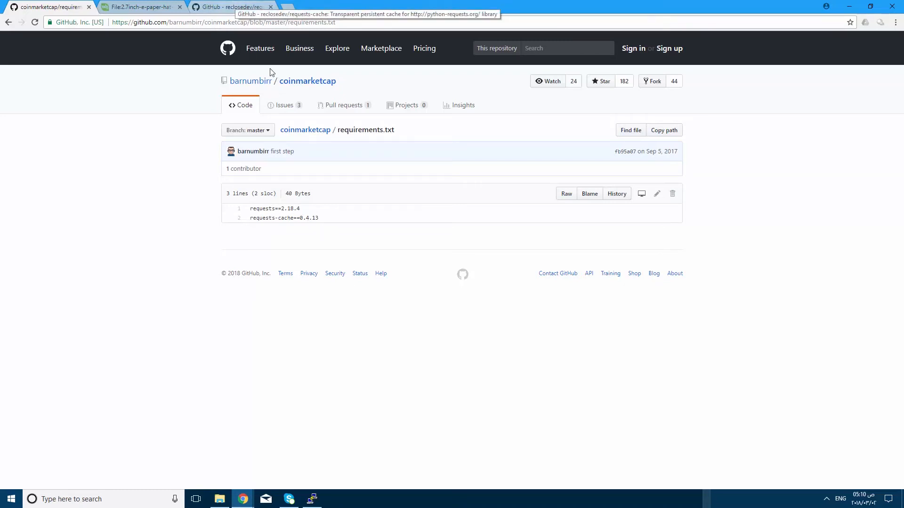
{"action": "double_click", "coordinate": [274, 208]}
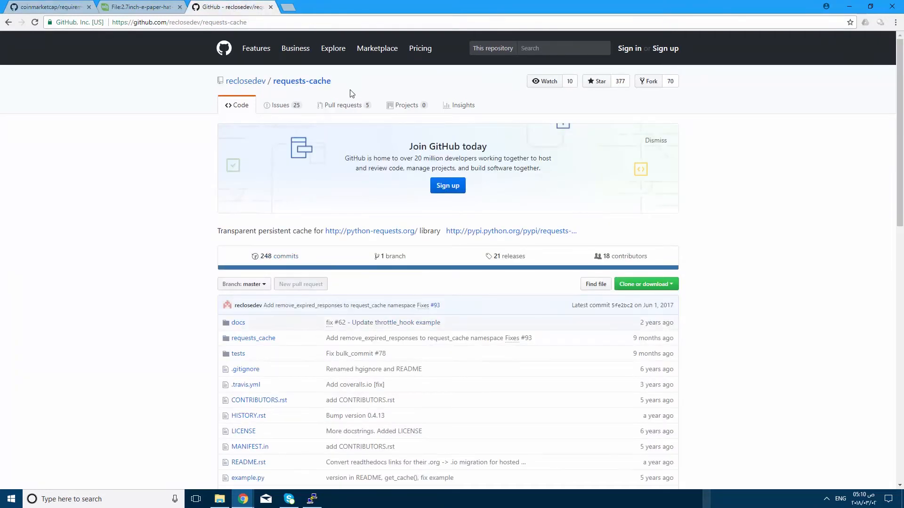
{"action": "scroll", "scroll_direction": "down", "scroll_amount": 3}
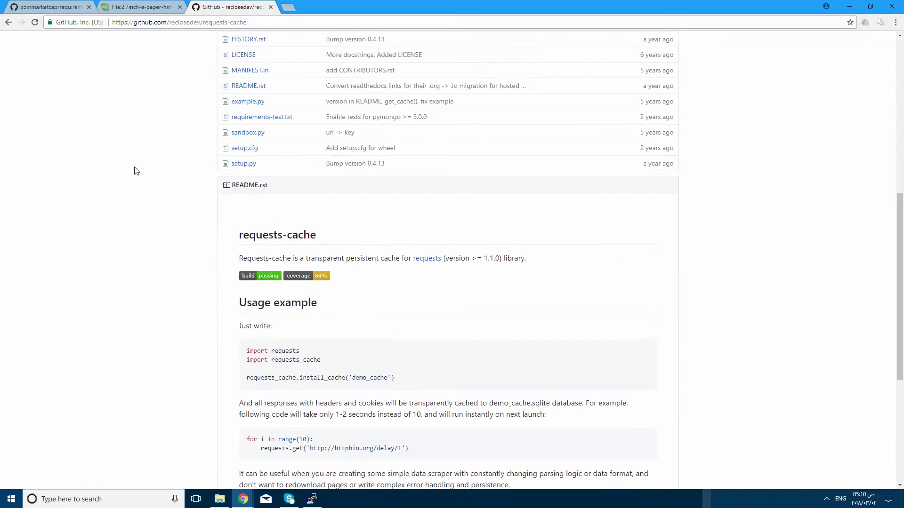
{"action": "mouse_move", "coordinate": [164, 174]}
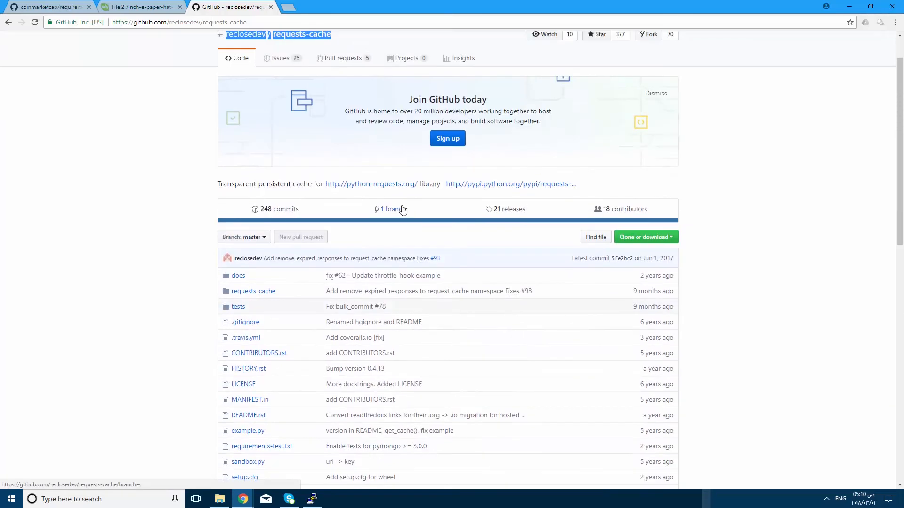
{"action": "scroll", "scroll_direction": "down", "scroll_amount": 3}
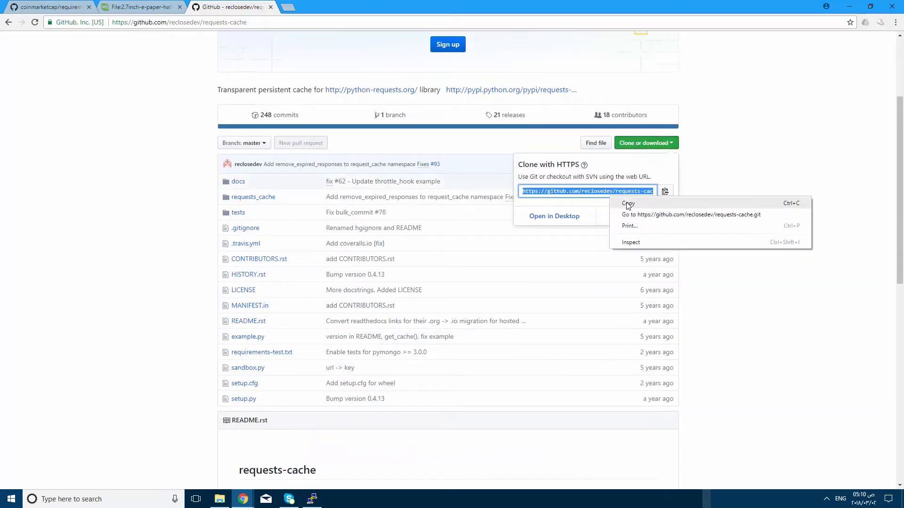
{"action": "left_click", "coordinate": [311, 499]}
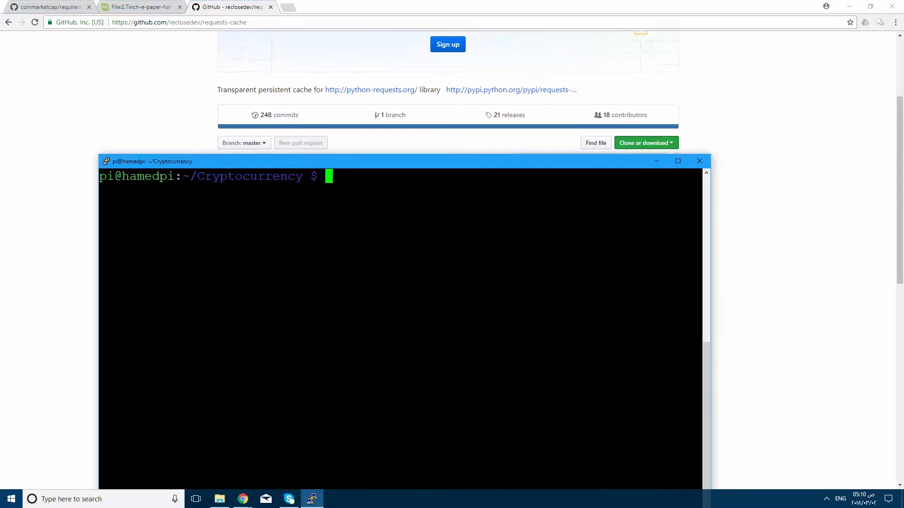
Try cloning requests-cache, which fails as the folder exists, then enter and list requests-cache/.
{"action": "type", "text": "git"}
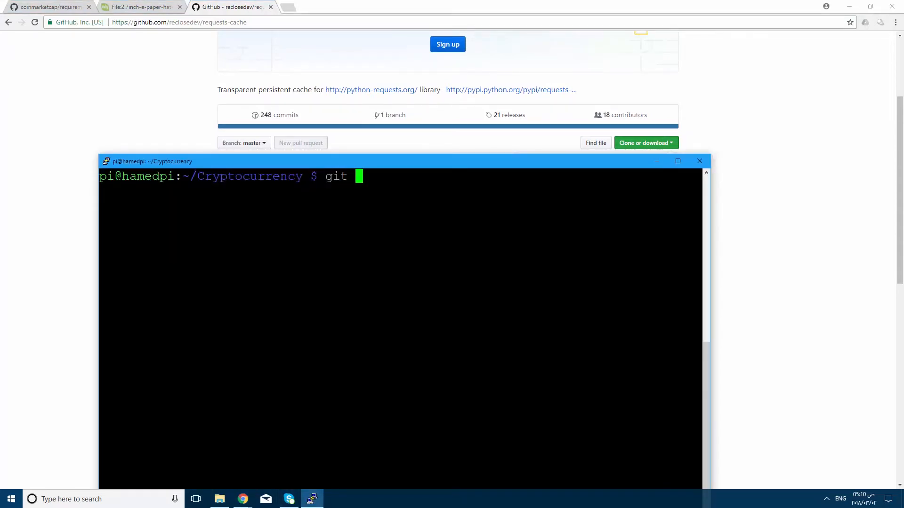
{"action": "type", "text": "clone https://github.com/reclosedev/requests-cache.git"}
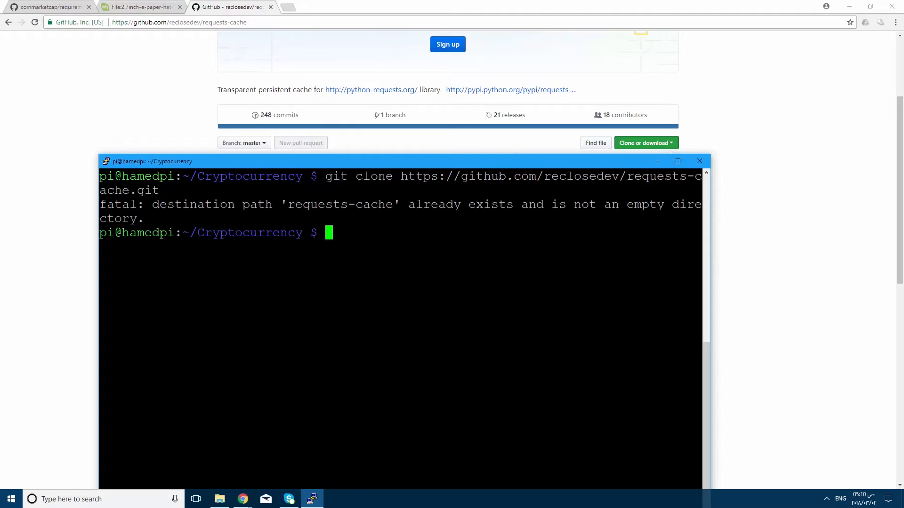
{"action": "mouse_move", "coordinate": [536, 165]}
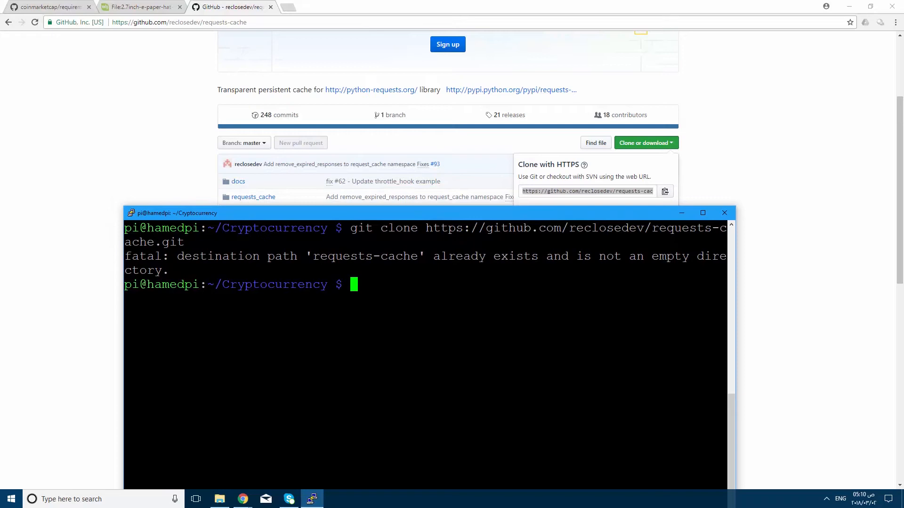
{"action": "type", "text": "c"}
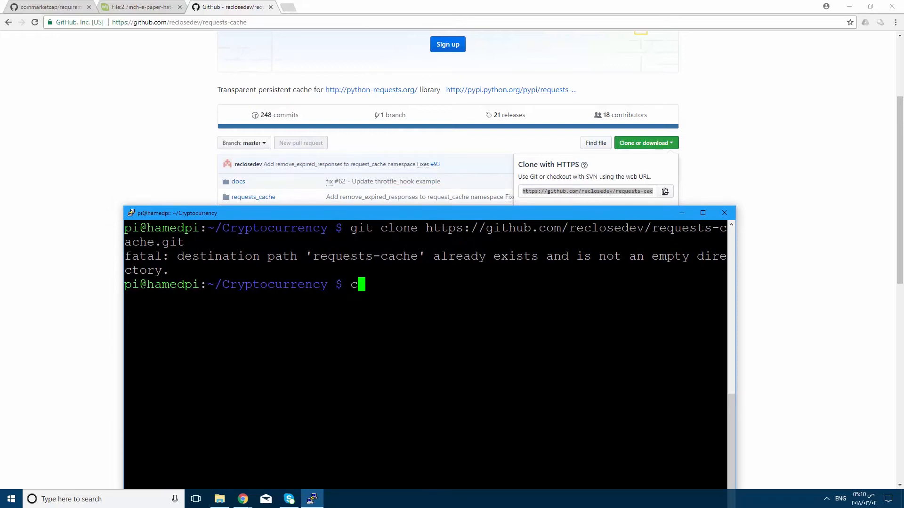
{"action": "type", "text": "d requests-cache/"}
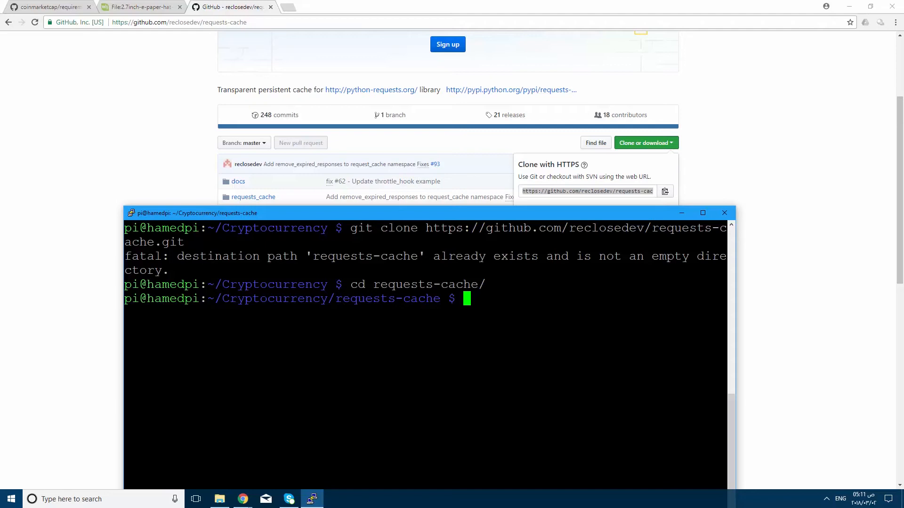
{"action": "type", "text": "ls"}
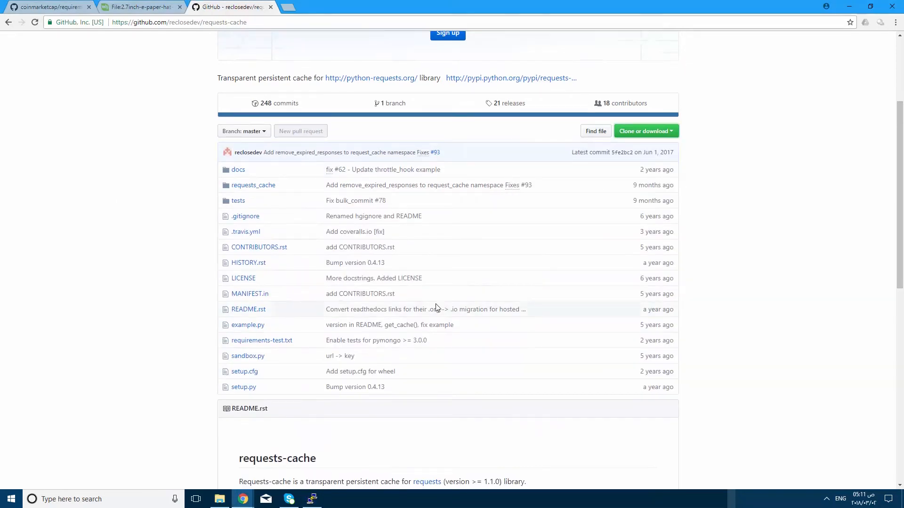
Run python setup.py install in requests-cache, which fails with permission denied.
{"action": "left_click", "coordinate": [312, 499]}
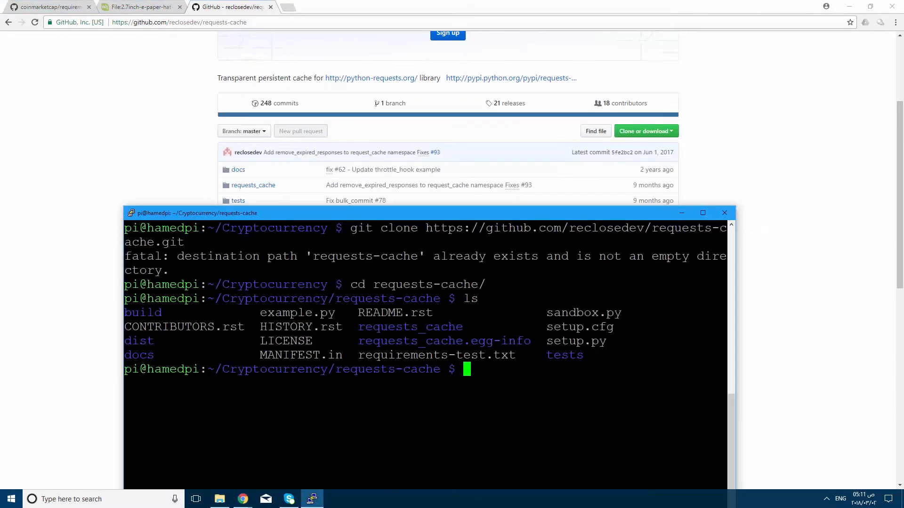
{"action": "type", "text": "python"}
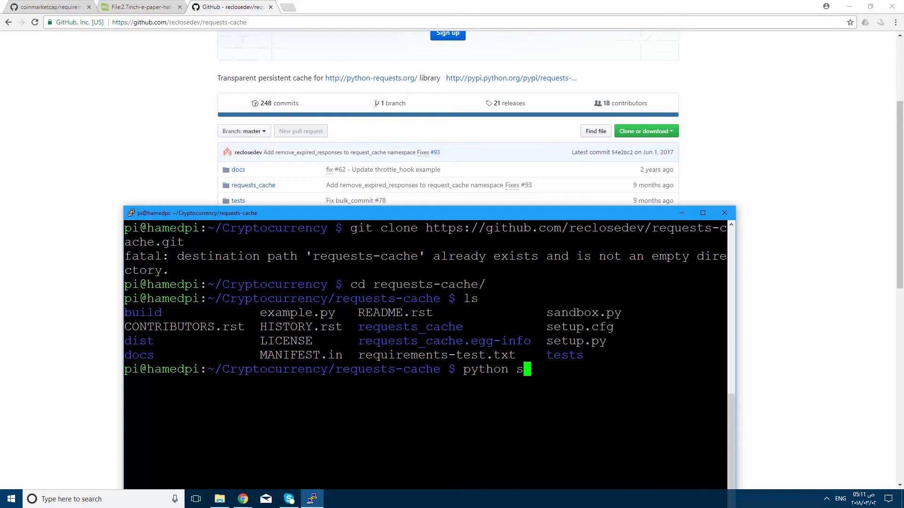
{"action": "type", "text": "s"}
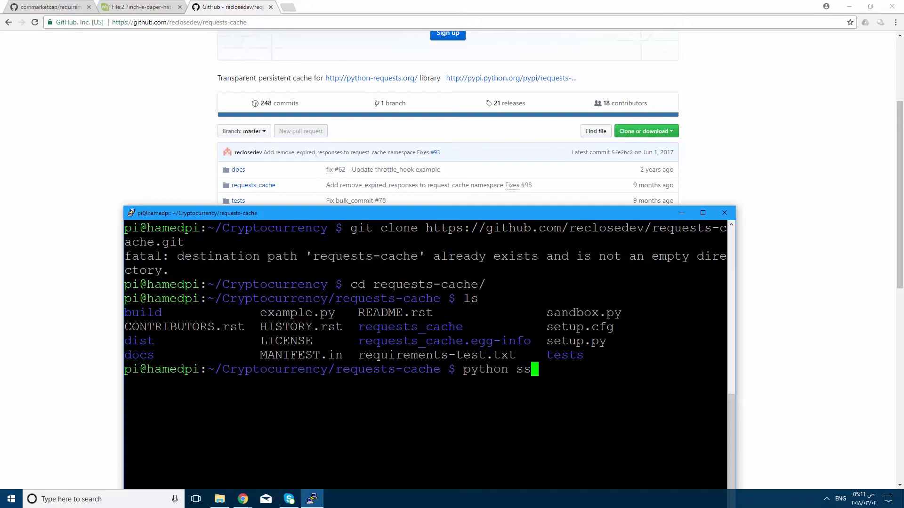
{"action": "type", "text": "setup.py"}
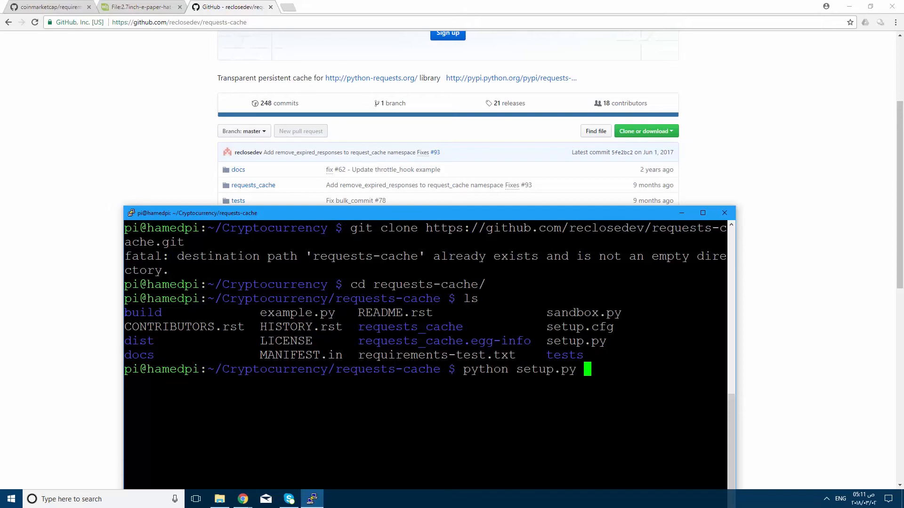
{"action": "type", "text": "ins"}
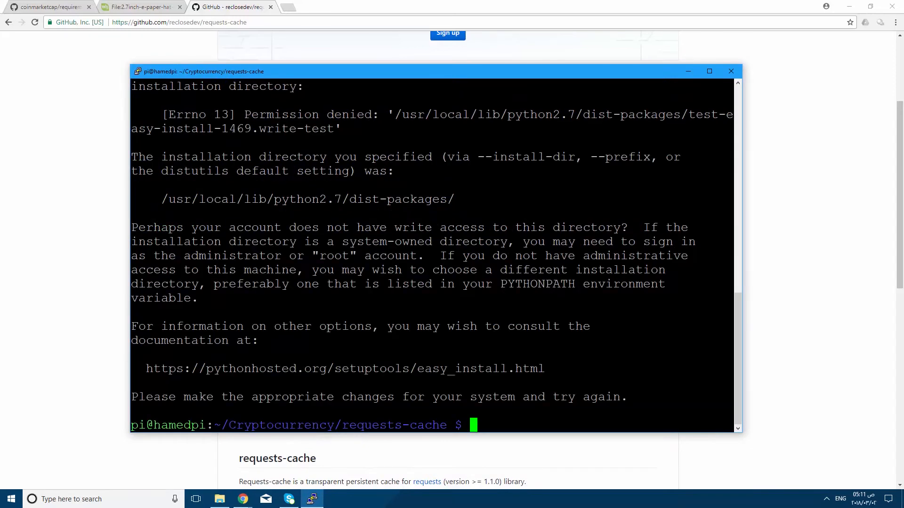
Install coinmarketcap from its folder, rerunning python setup.py install with sudo.
{"action": "type", "text": "cd .."}
{"action": "type", "text": "ls"}
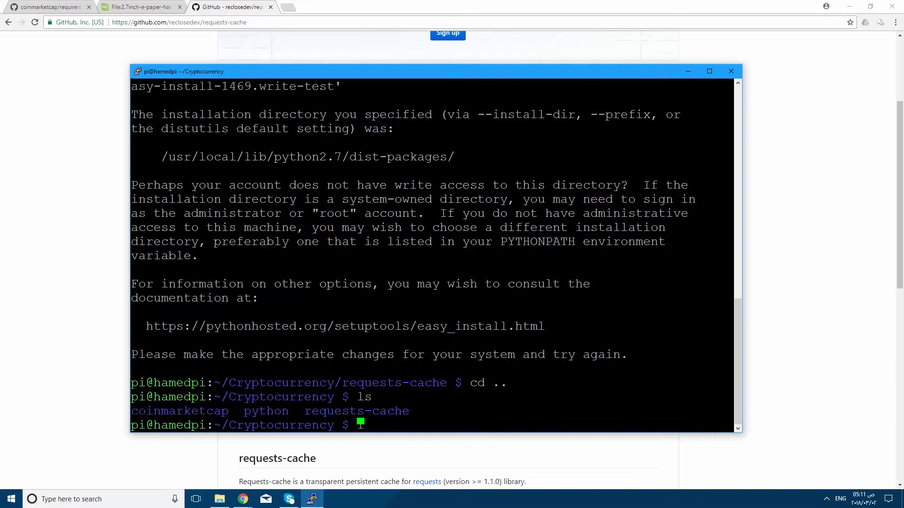
{"action": "type", "text": "cd"}
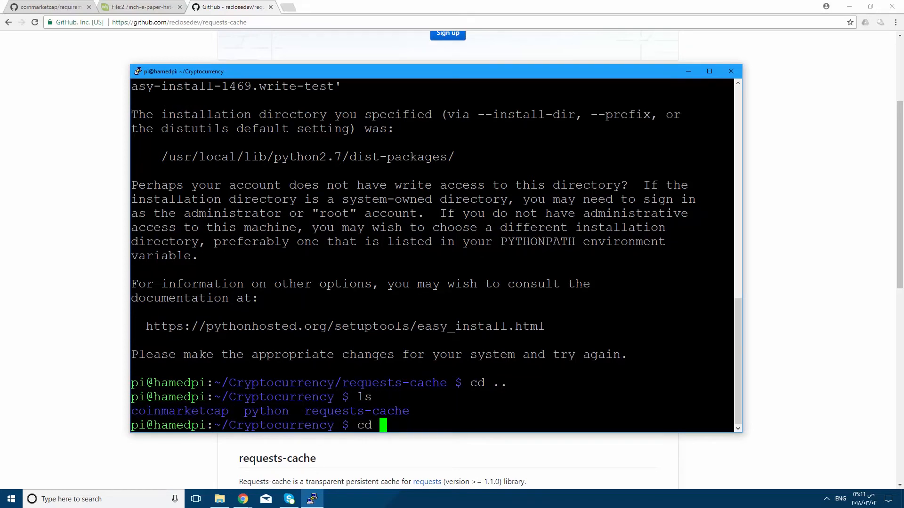
{"action": "type", "text": "coinmarketcap/"}
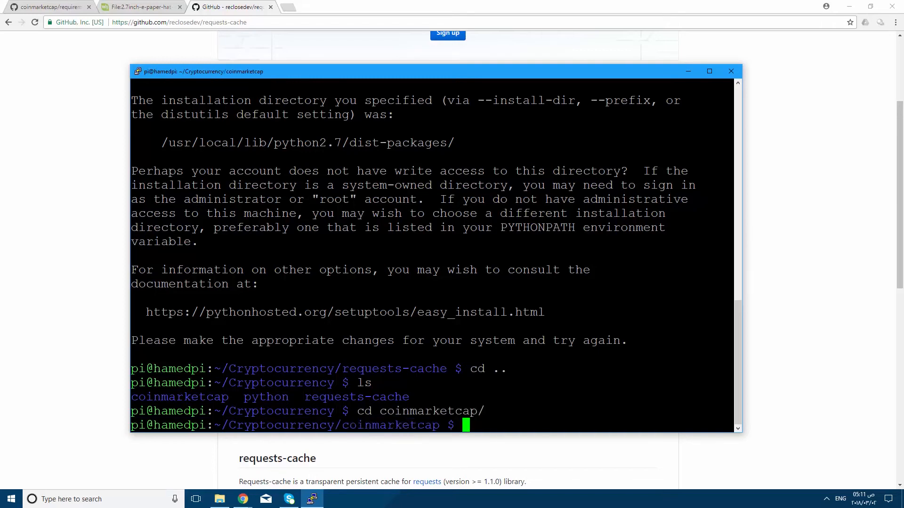
{"action": "type", "text": "ls"}
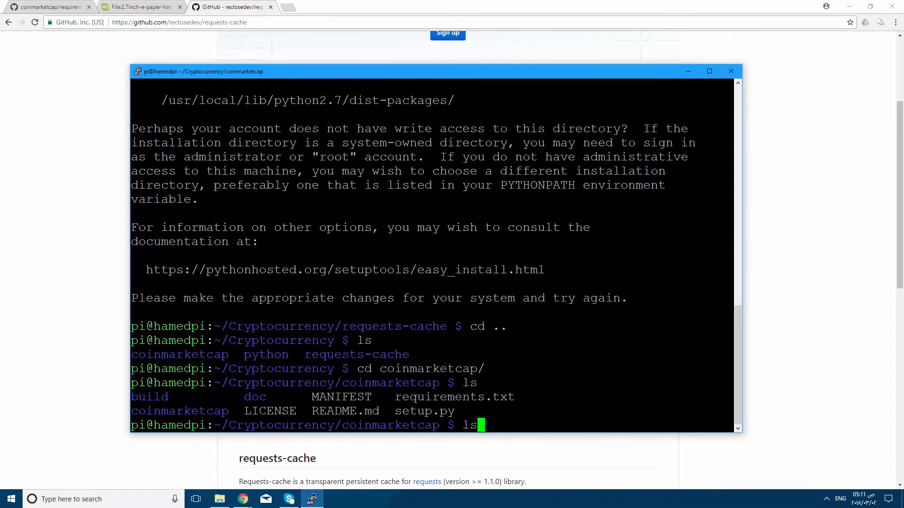
{"action": "type", "text": "python setup.py install"}
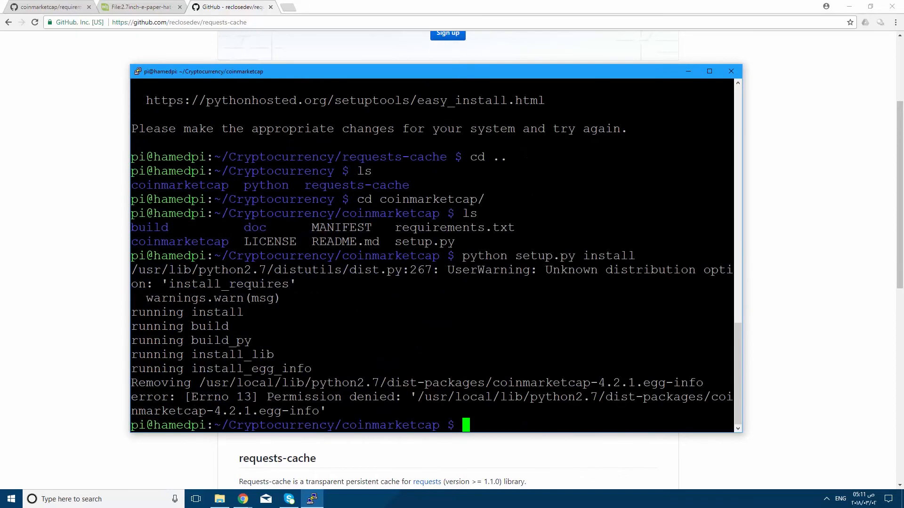
{"action": "type", "text": "sudo !!"}
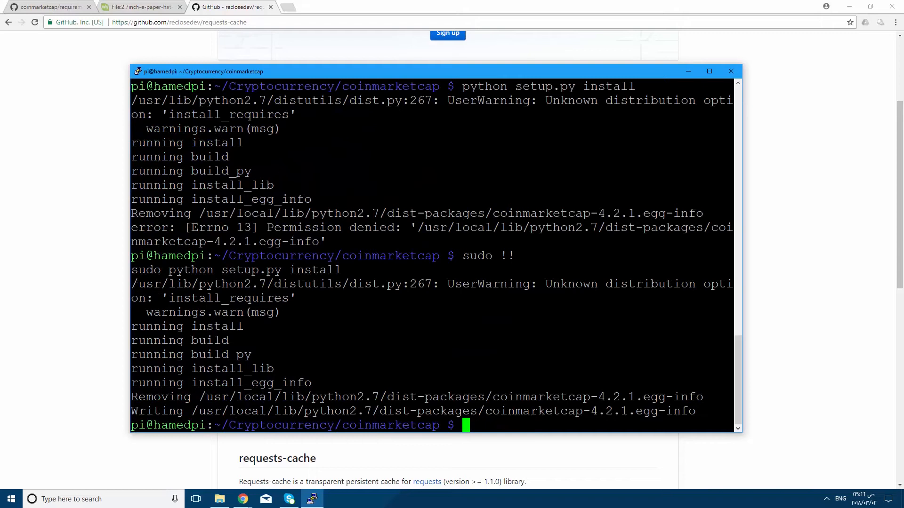
Move into the Cryptocurrency python folder, list its files, and clear the terminal.
{"action": "type", "text": "cd"}
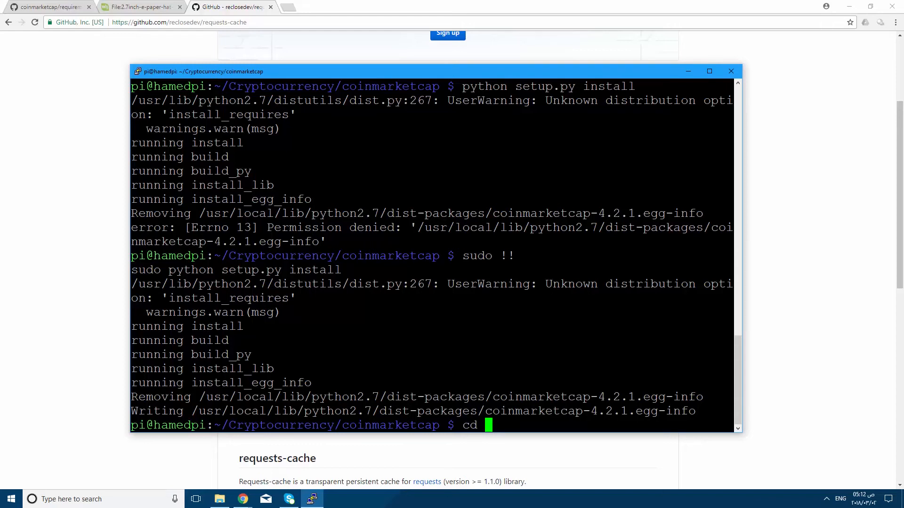
{"action": "type", "text": "ls"}
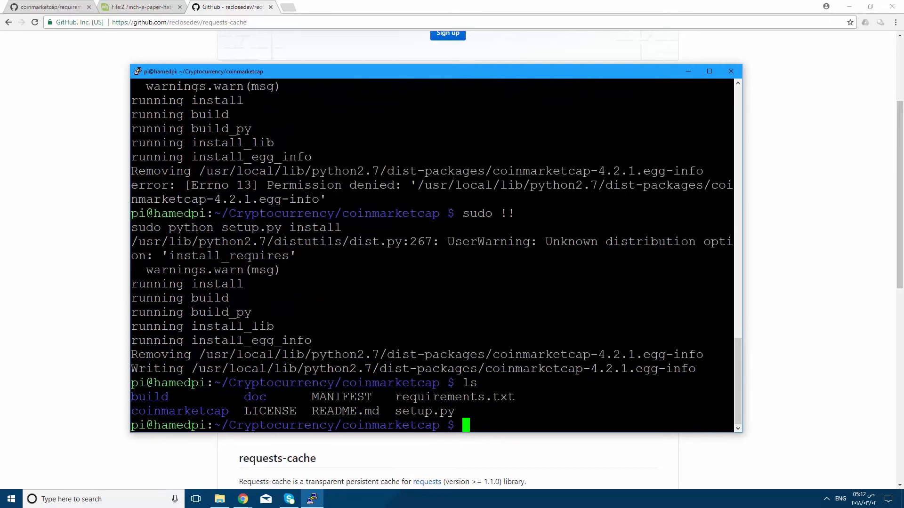
{"action": "type", "text": "cd .."}
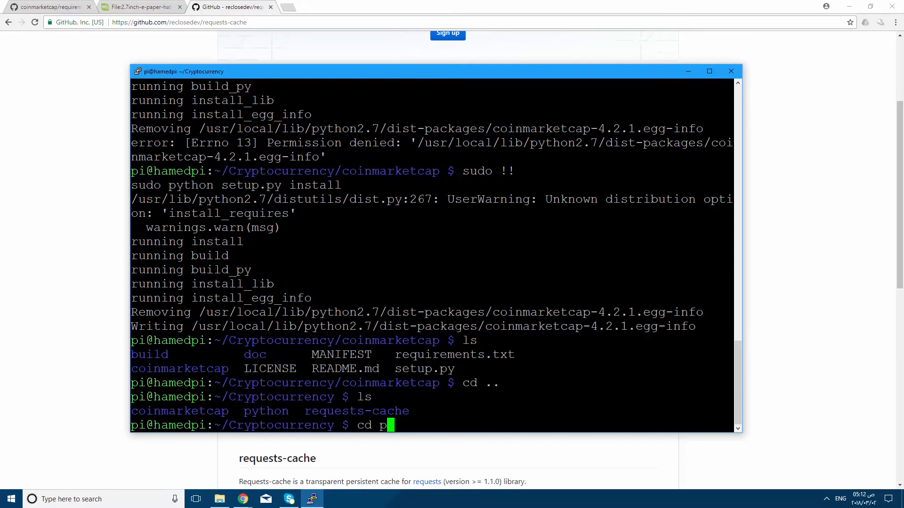
{"action": "type", "text": "ython/"}
{"action": "type", "text": "ls"}
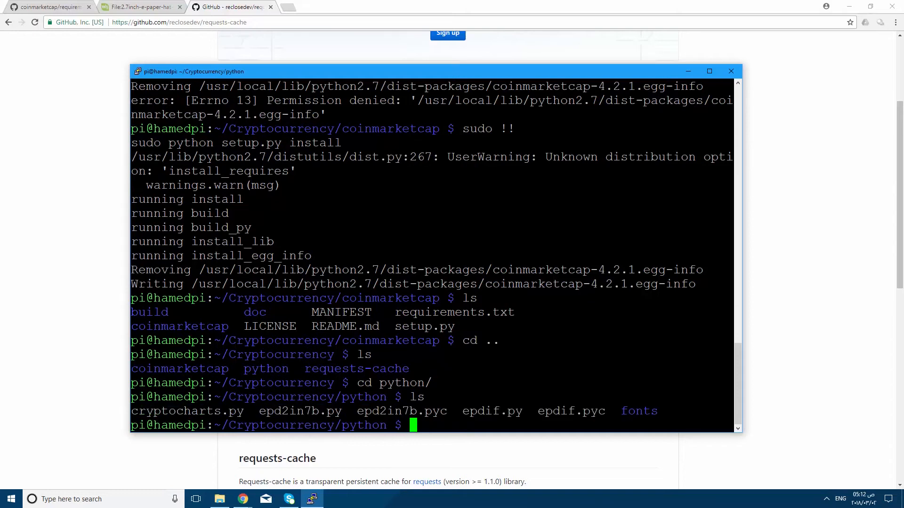
{"action": "type", "text": "clear"}
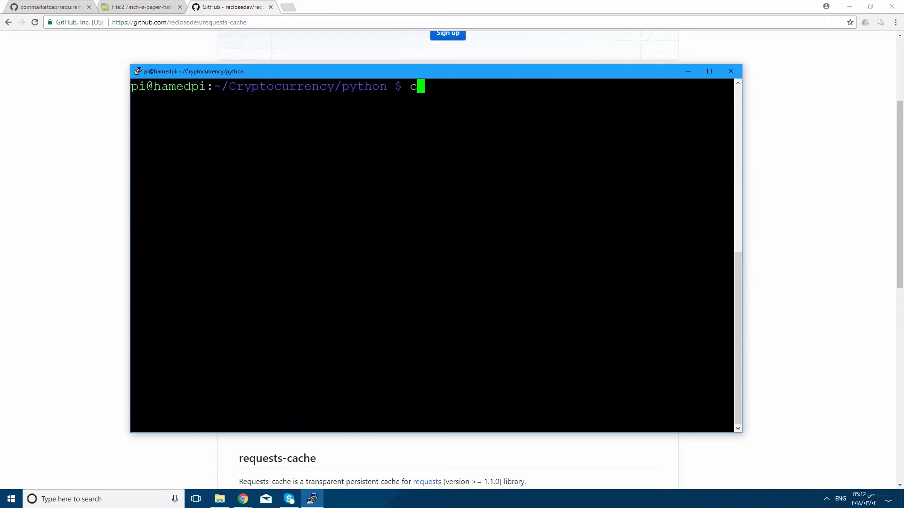
Run python cryptocharts.py from the python folder to drive the e-paper display.
{"action": "type", "text": "yr"}
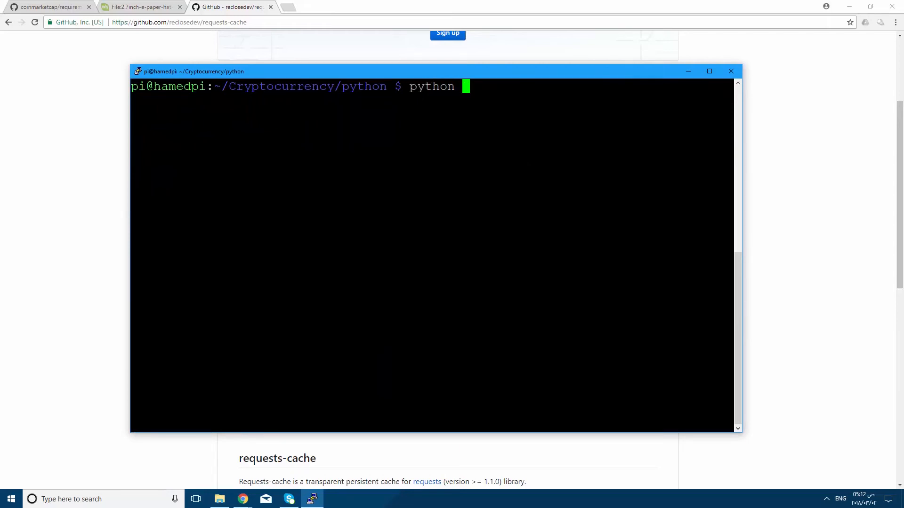
{"action": "type", "text": "cryptocharts.py"}
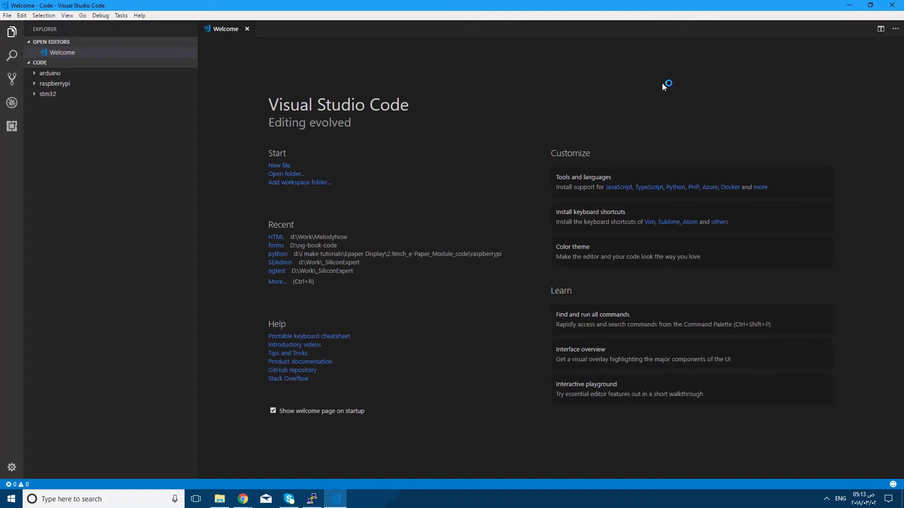
Browse raspberrypi > python in VS Code, view epd2in7b.py, and dismiss the extension recommendation.
{"action": "left_click", "coordinate": [54, 83]}
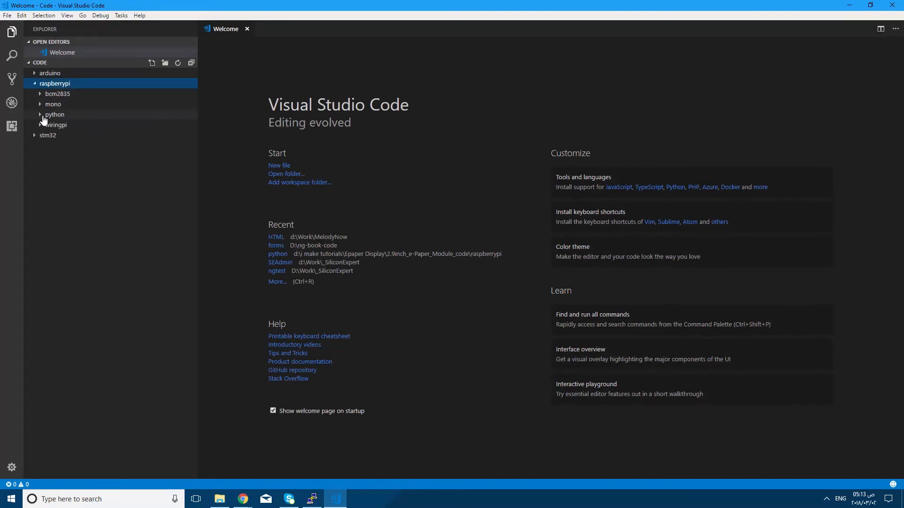
{"action": "left_click", "coordinate": [54, 114]}
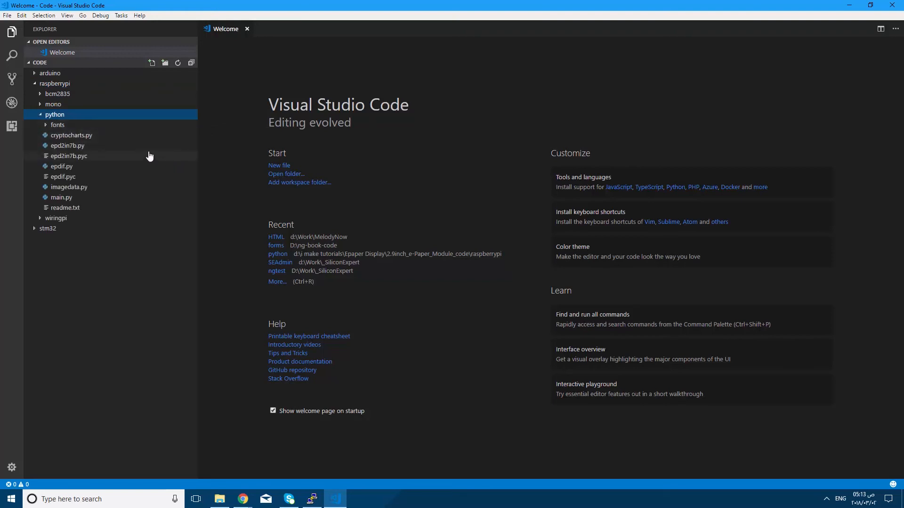
{"action": "double_click", "coordinate": [68, 145]}
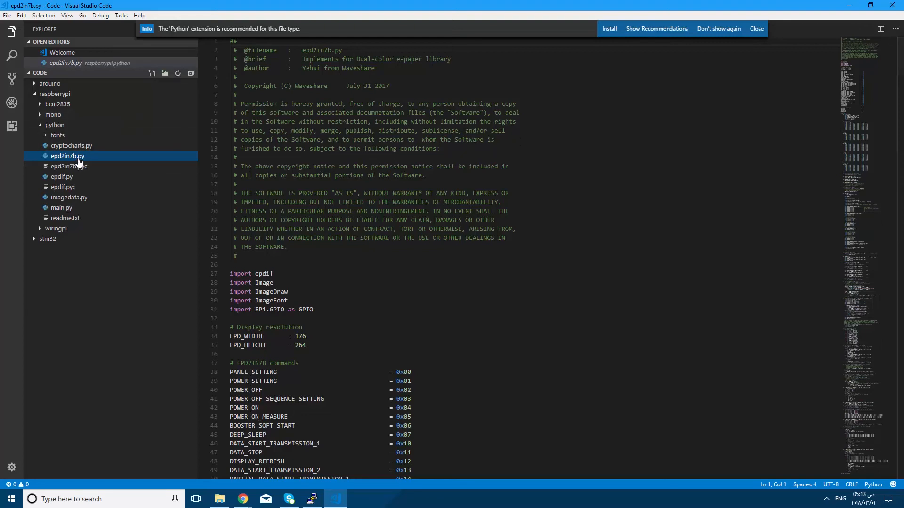
{"action": "mouse_move", "coordinate": [71, 146]}
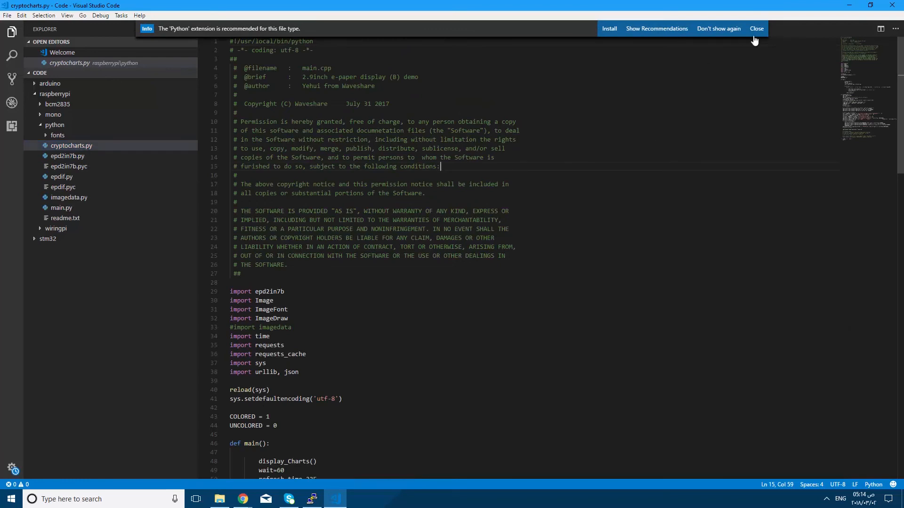
{"action": "left_click", "coordinate": [757, 28]}
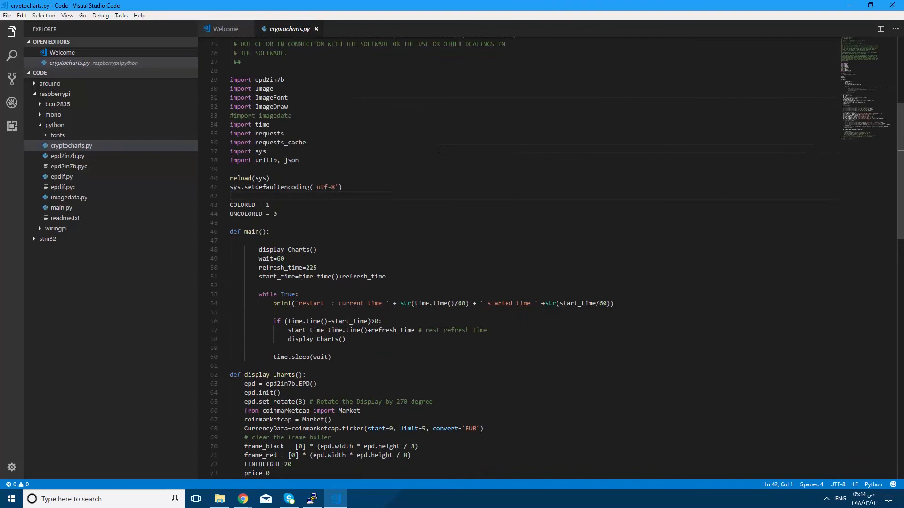
{"action": "scroll", "scroll_direction": "down", "scroll_amount": 3}
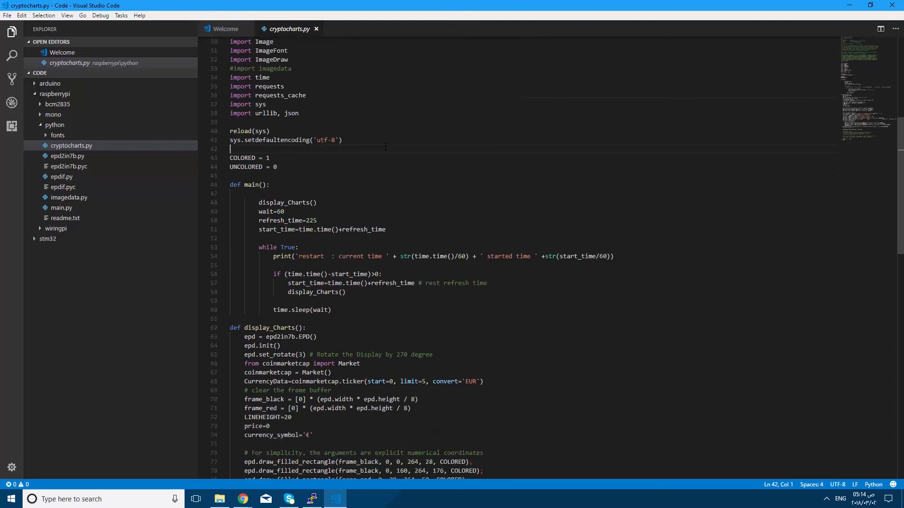
{"action": "scroll", "scroll_direction": "down", "scroll_amount": 3}
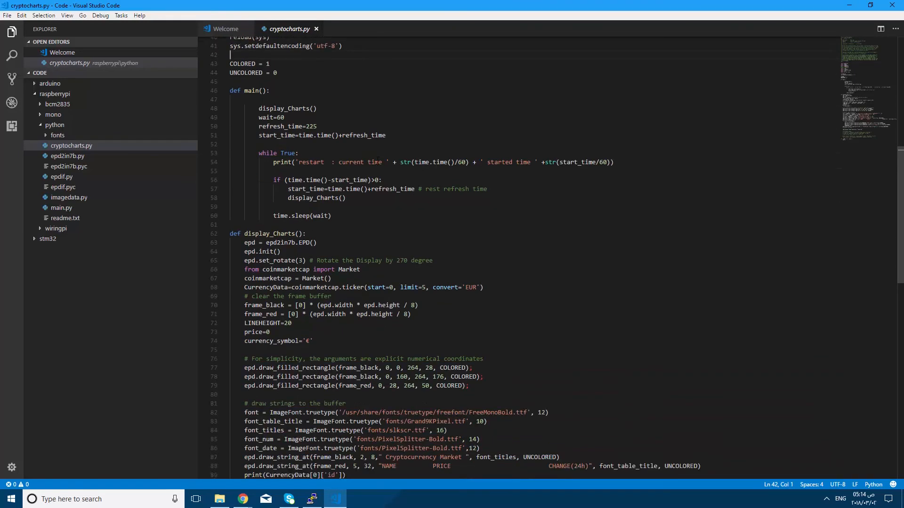
{"action": "scroll", "scroll_direction": "down", "scroll_amount": 3}
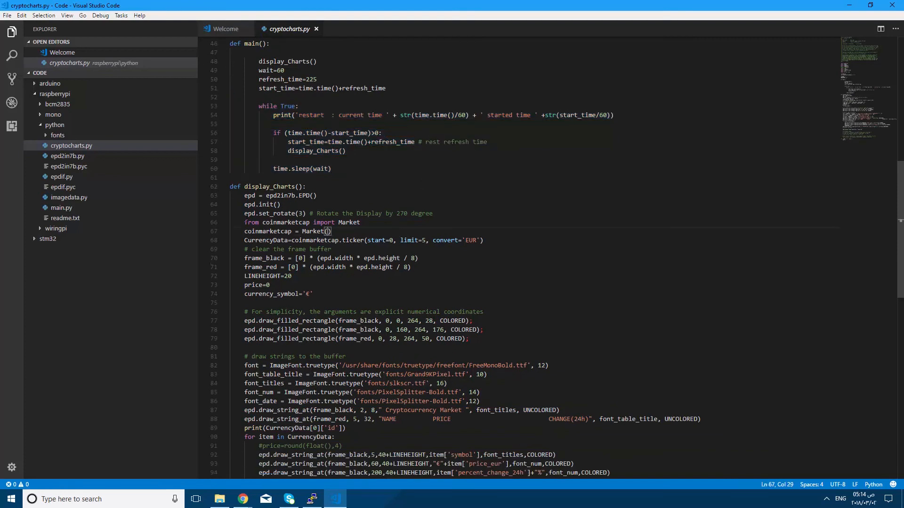
{"action": "left_click_drag", "start_coordinate": [243, 223], "coordinate": [485, 240]}
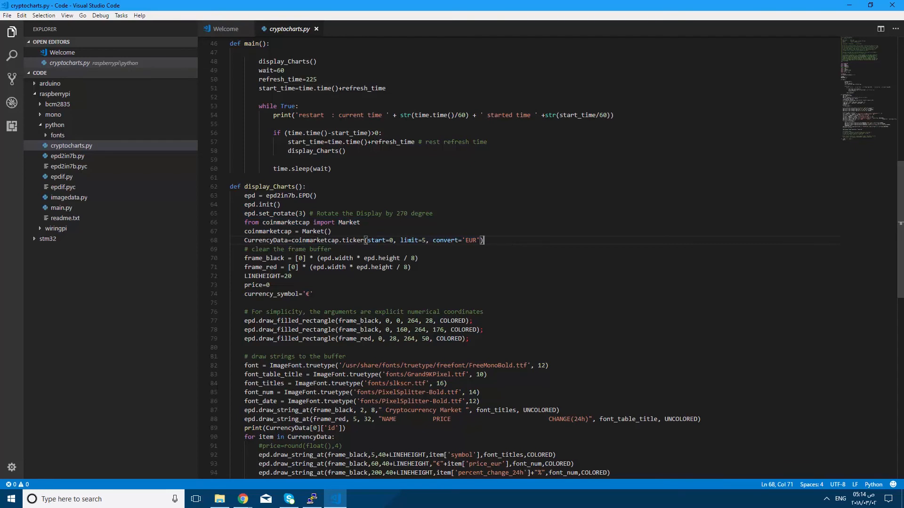
{"action": "double_click", "coordinate": [471, 241]}
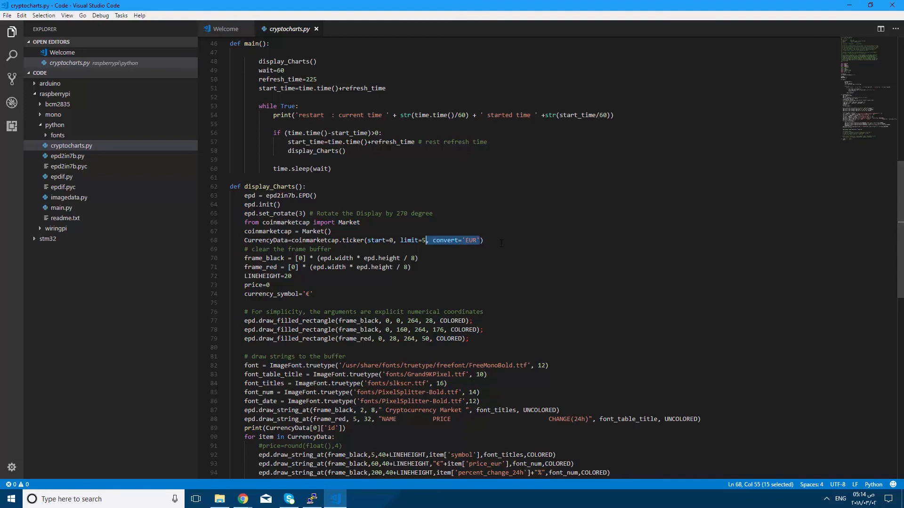
{"action": "scroll", "scroll_direction": "down", "scroll_amount": 3}
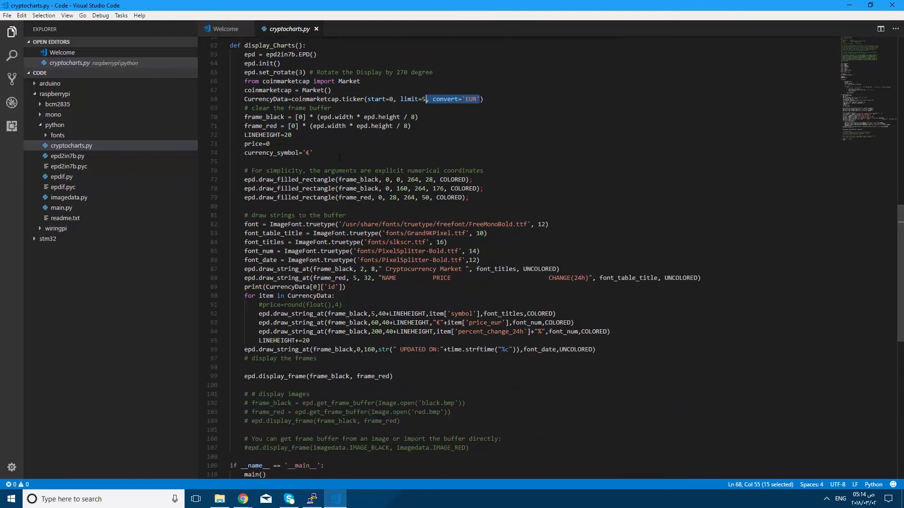
{"action": "scroll", "scroll_direction": "down", "scroll_amount": 3}
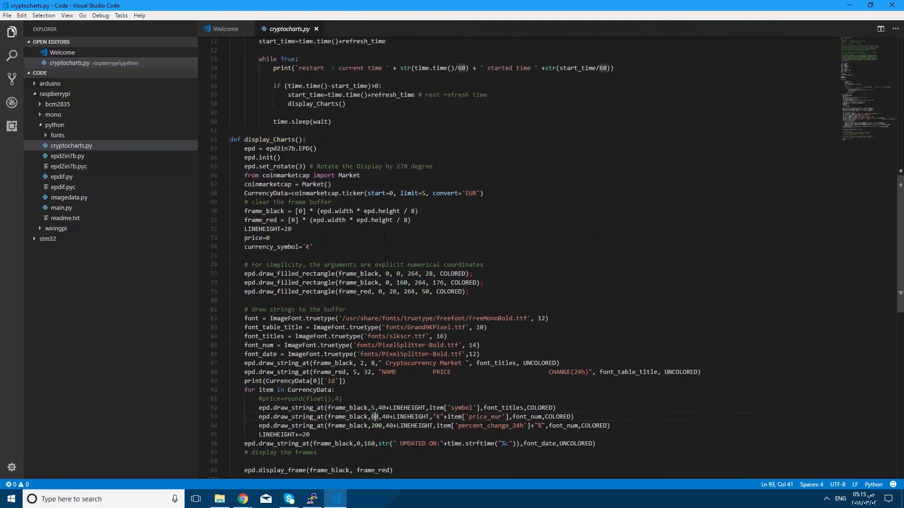
{"action": "scroll", "scroll_direction": "down", "scroll_amount": 3}
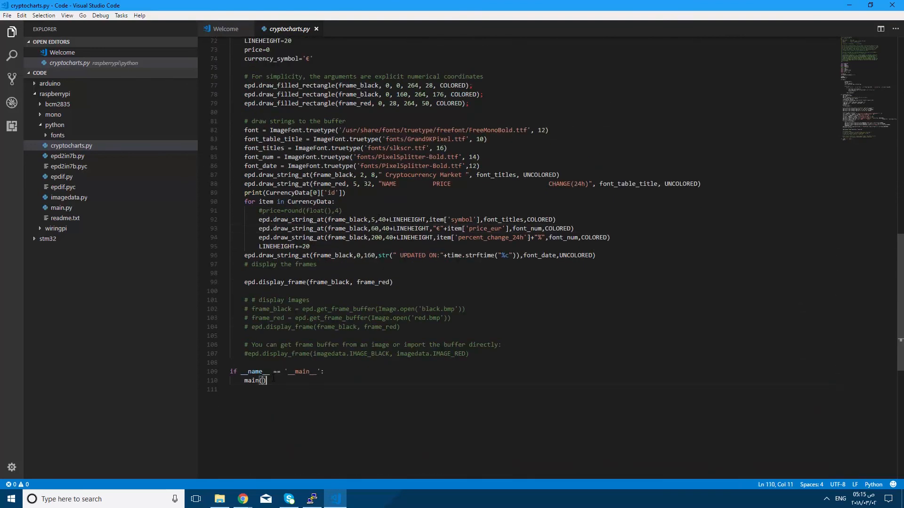